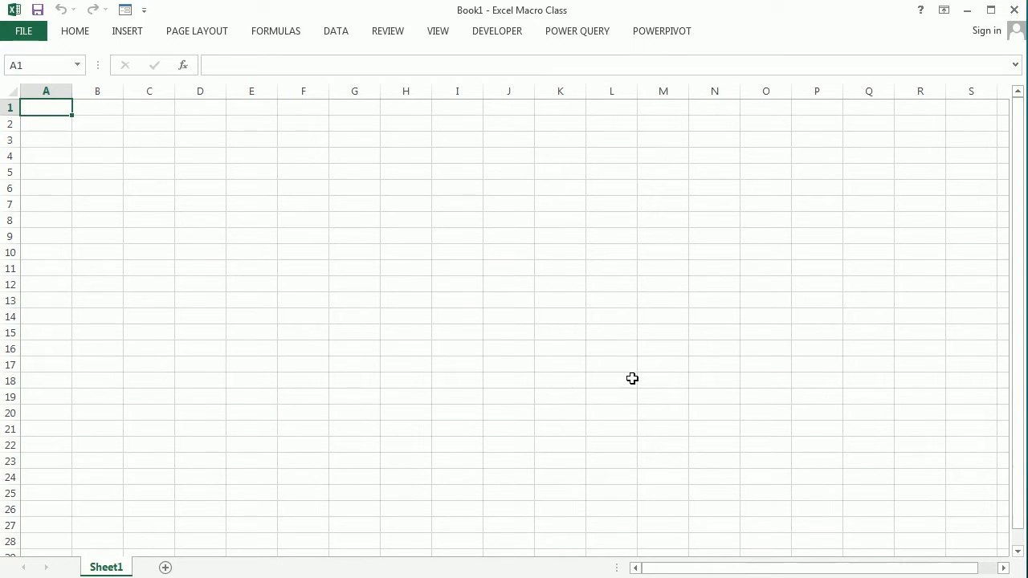
mouse_move(341, 322)
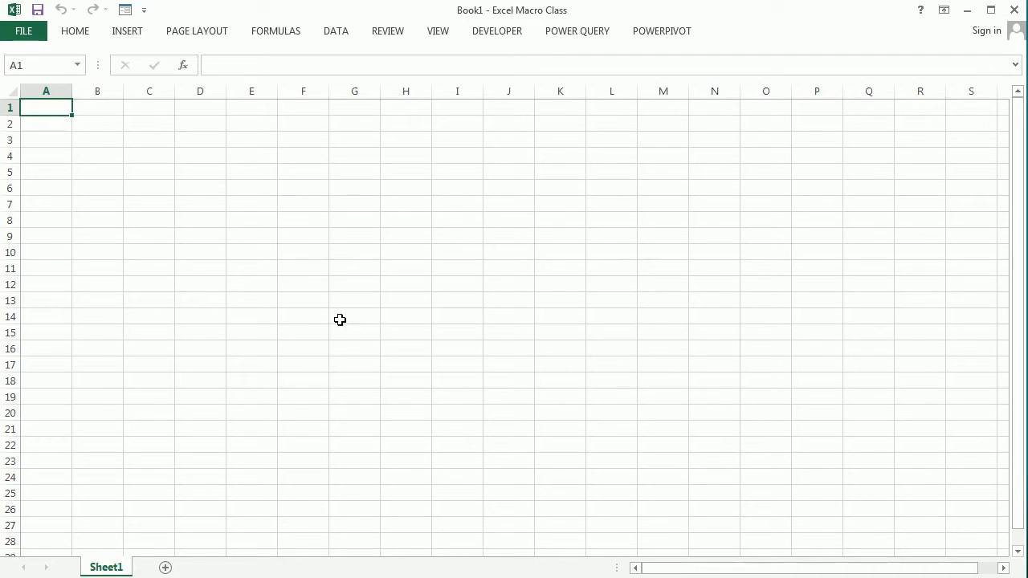
mouse_move(572, 174)
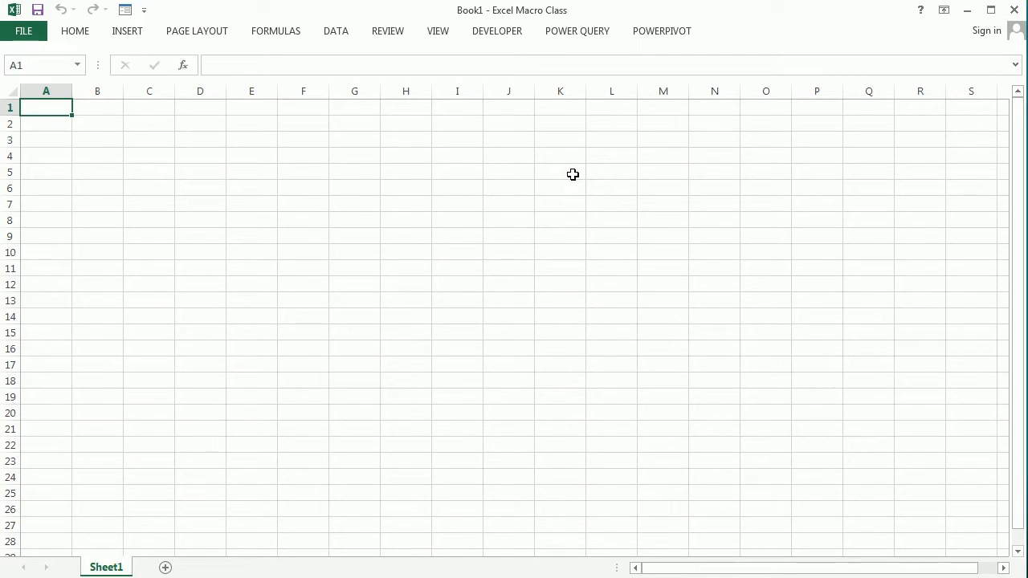
mouse_move(369, 173)
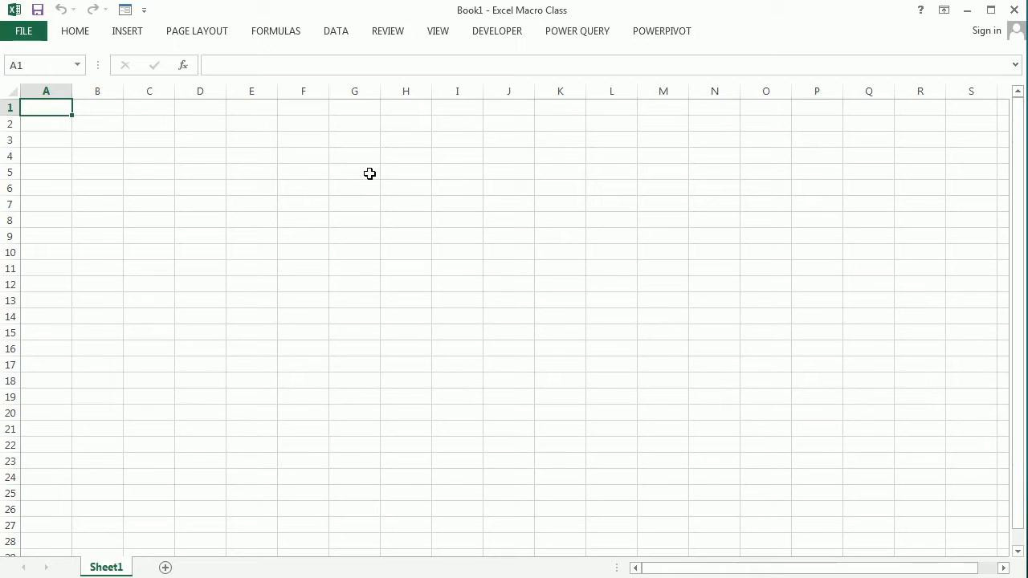
mouse_move(97, 128)
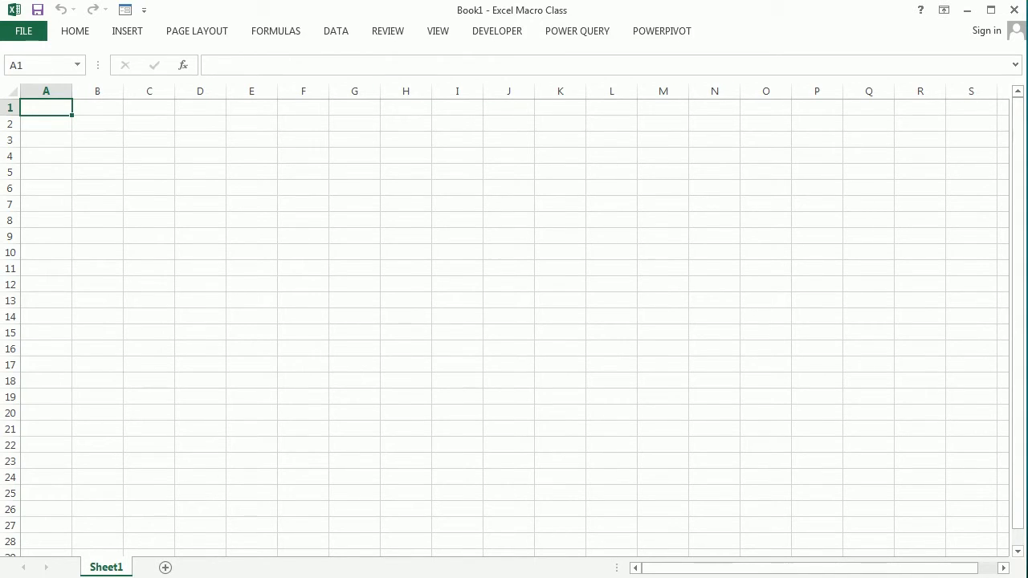
mouse_move(97, 128)
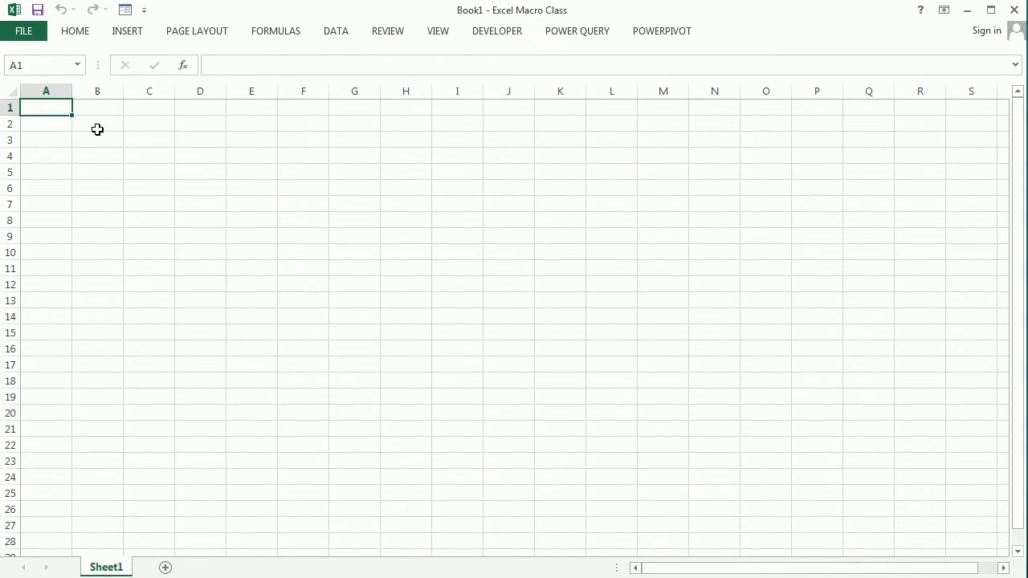
Select the range B2:J10 where the Sudoku grid will go.
left_click(97, 122)
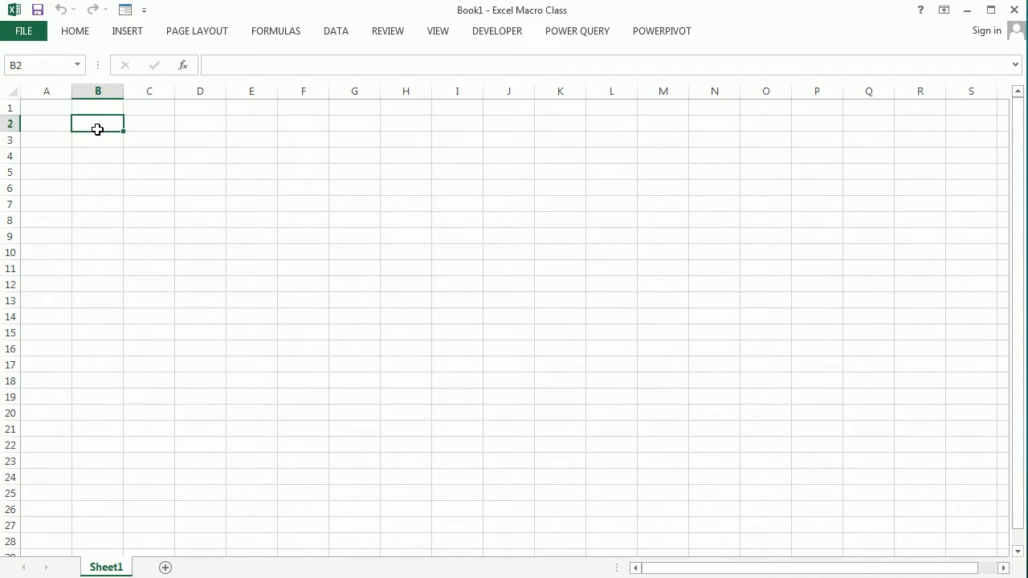
left_click_drag(96, 122, 508, 267)
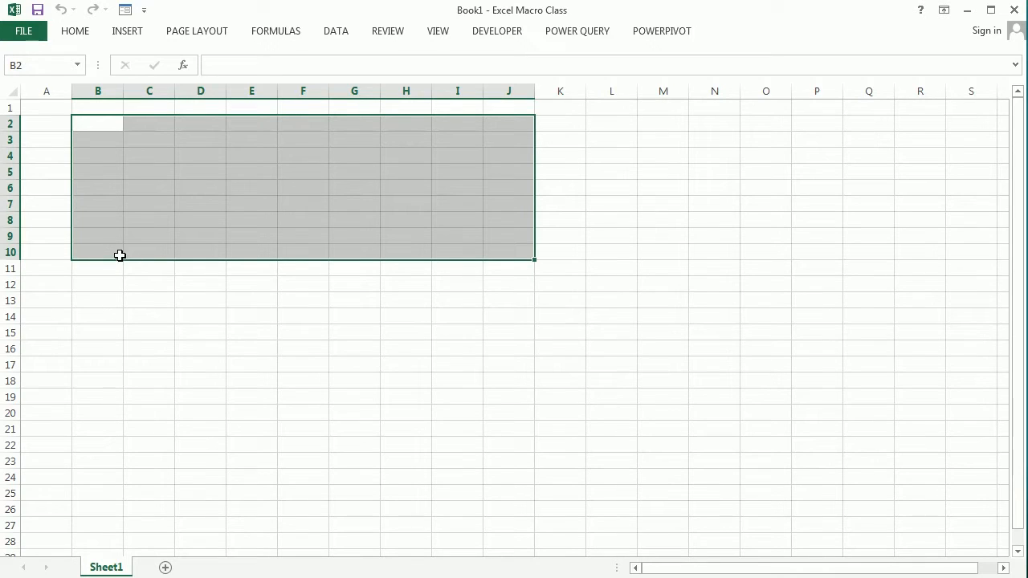
mouse_move(378, 439)
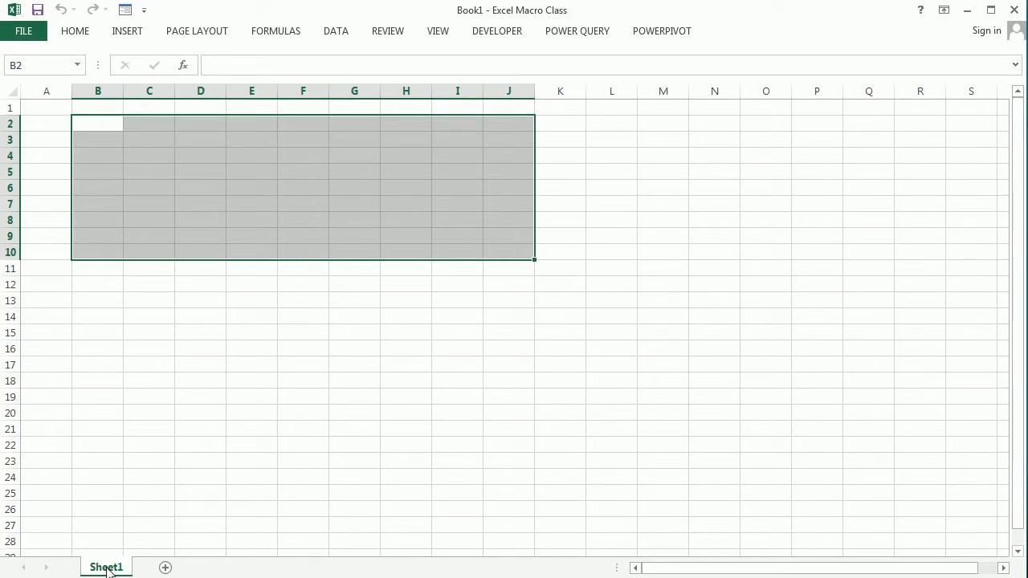
Rename the Sheet1 tab to Sudoku.
double_click(106, 567)
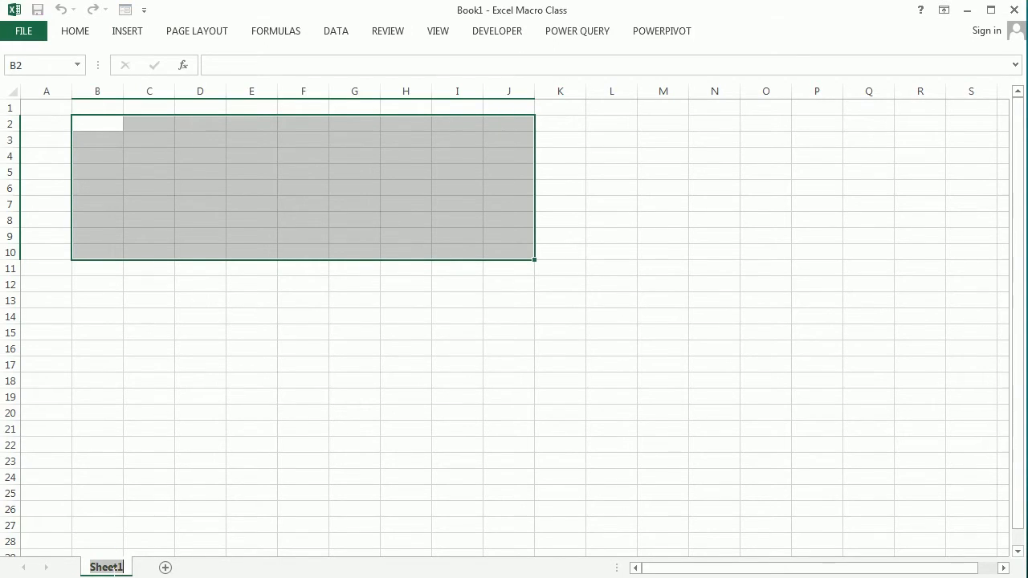
type("Sudoku")
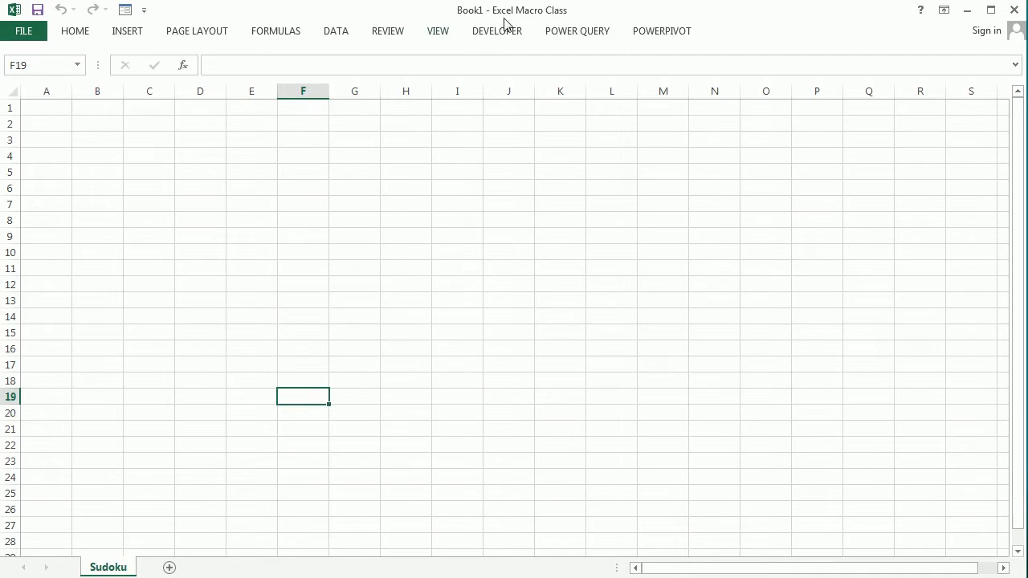
From the Developer tools, insert a new VBA module and name it Layout.
left_click(497, 31)
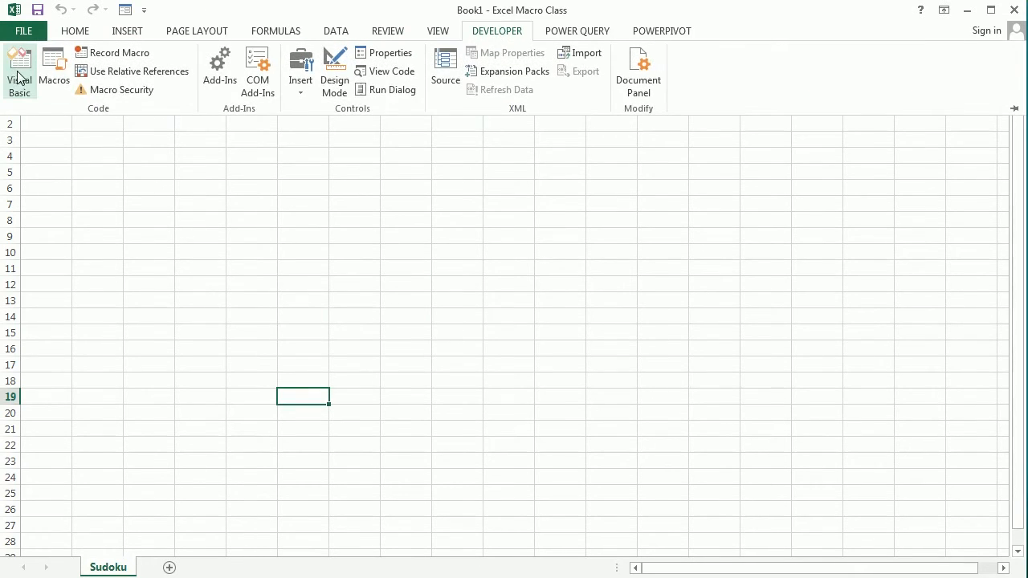
left_click(19, 72)
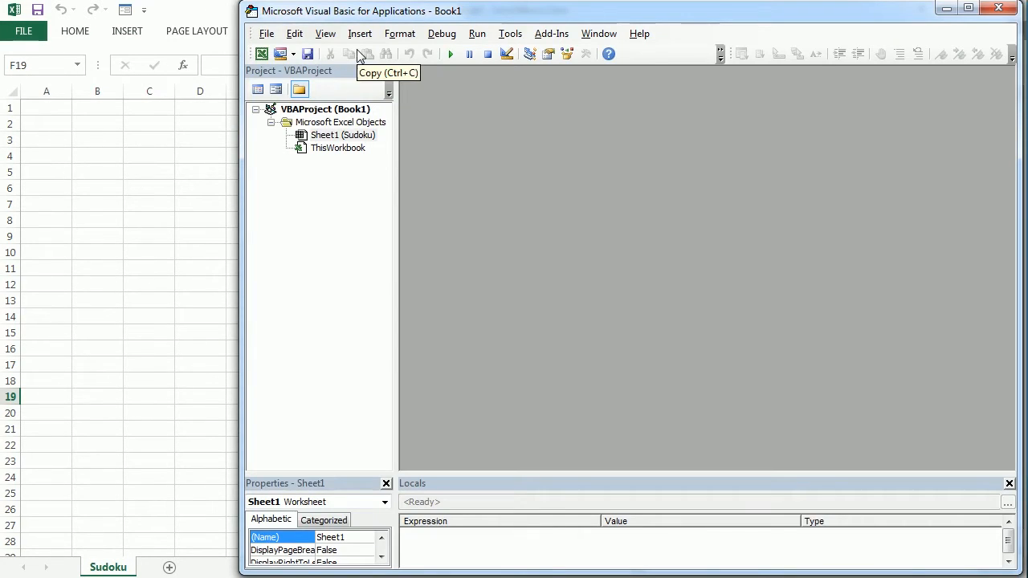
left_click(360, 32)
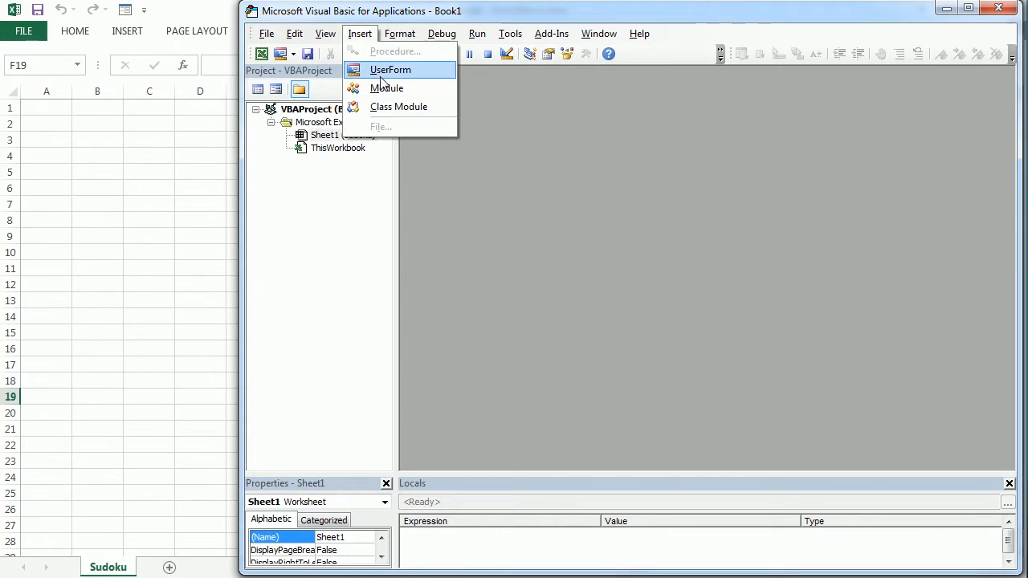
left_click(385, 87)
type("L")
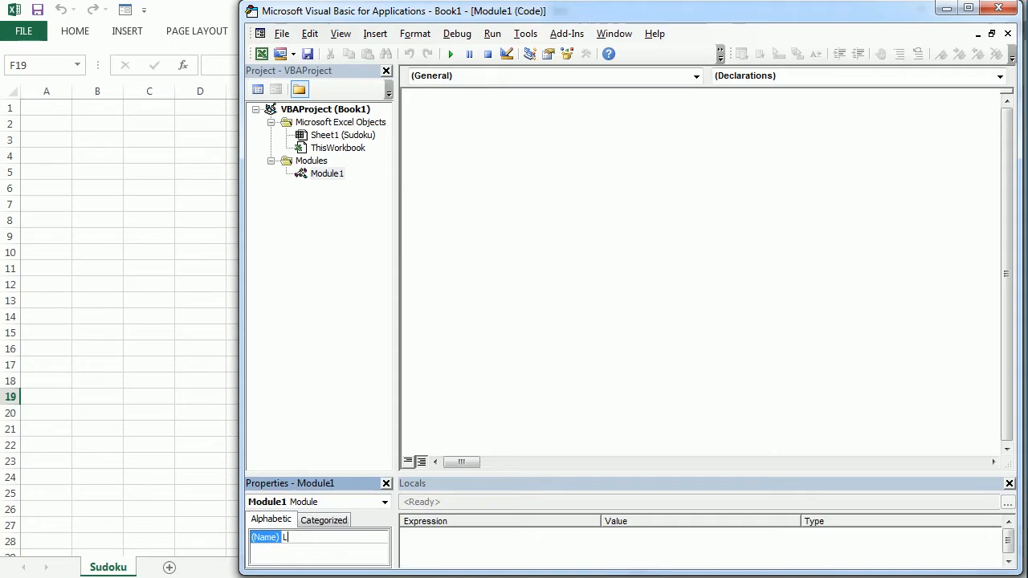
type("ayout")
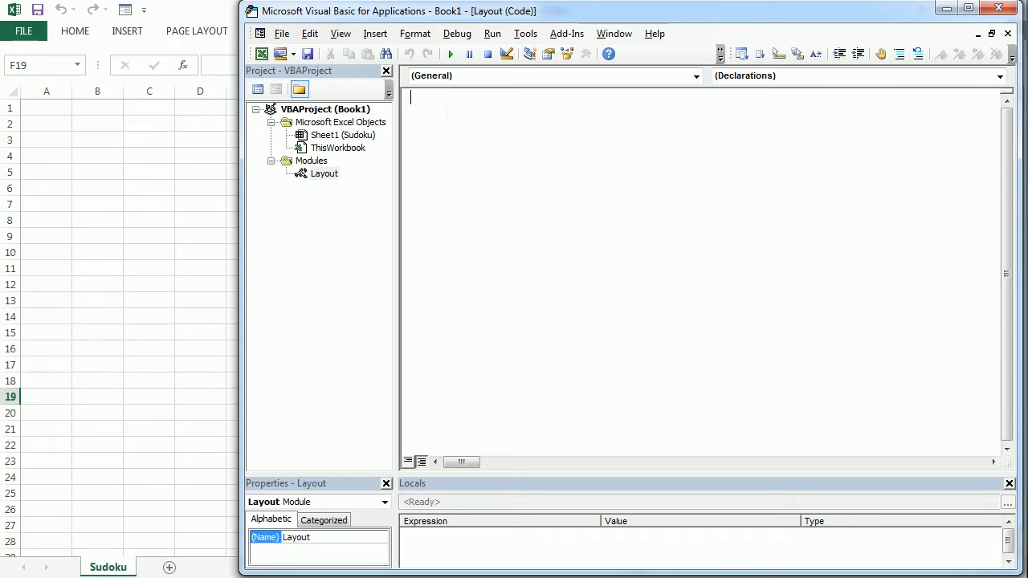
Start a new Sub CreateLayout procedure in the Layout module.
type("S")
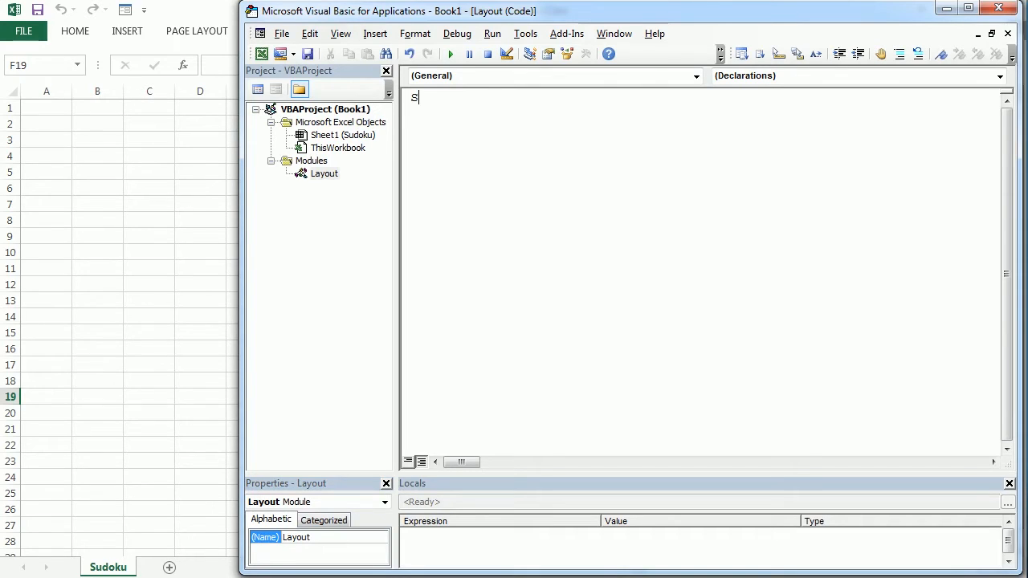
type("ub")
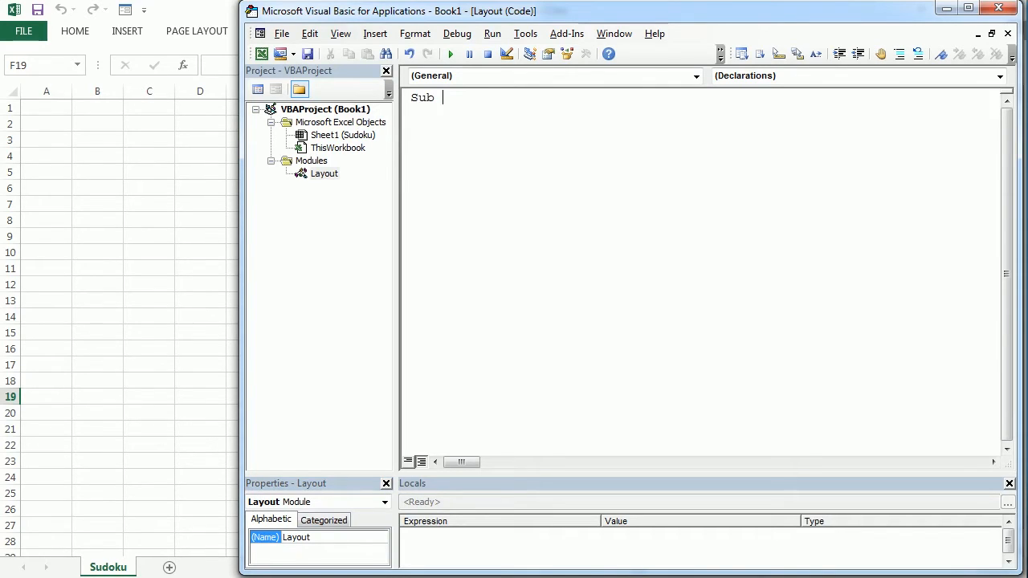
type("Create")
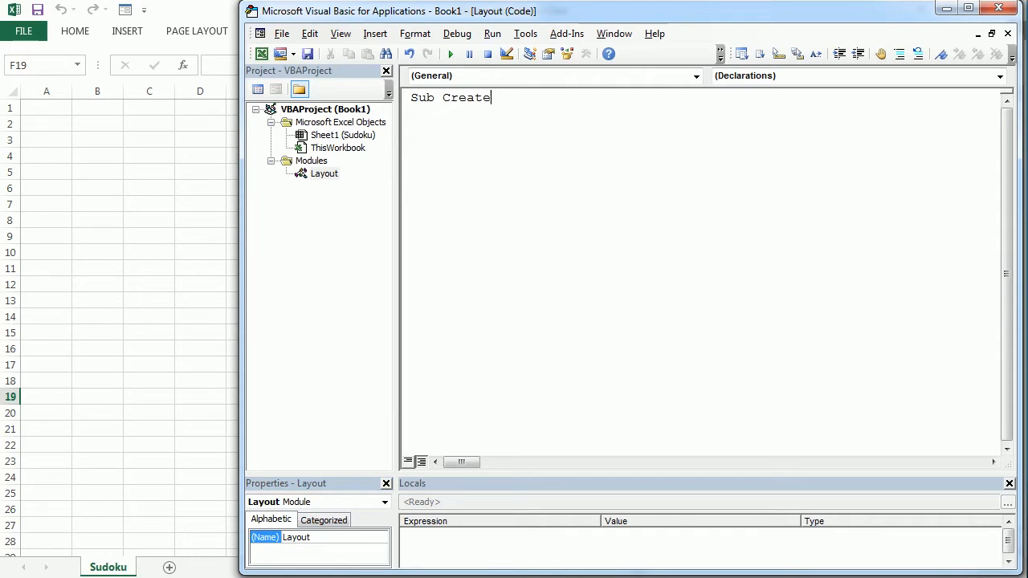
type("Layout")
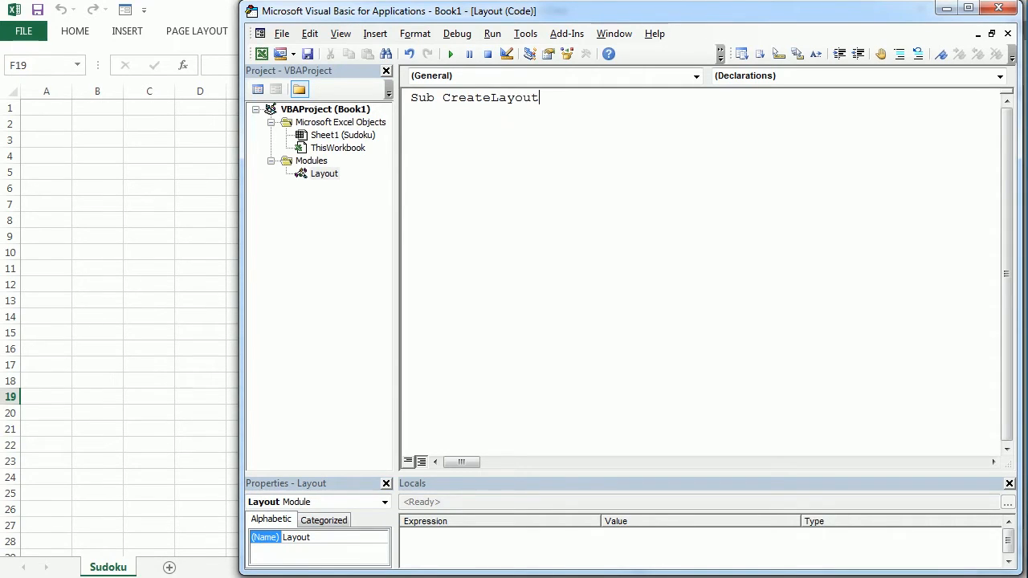
key("enter")
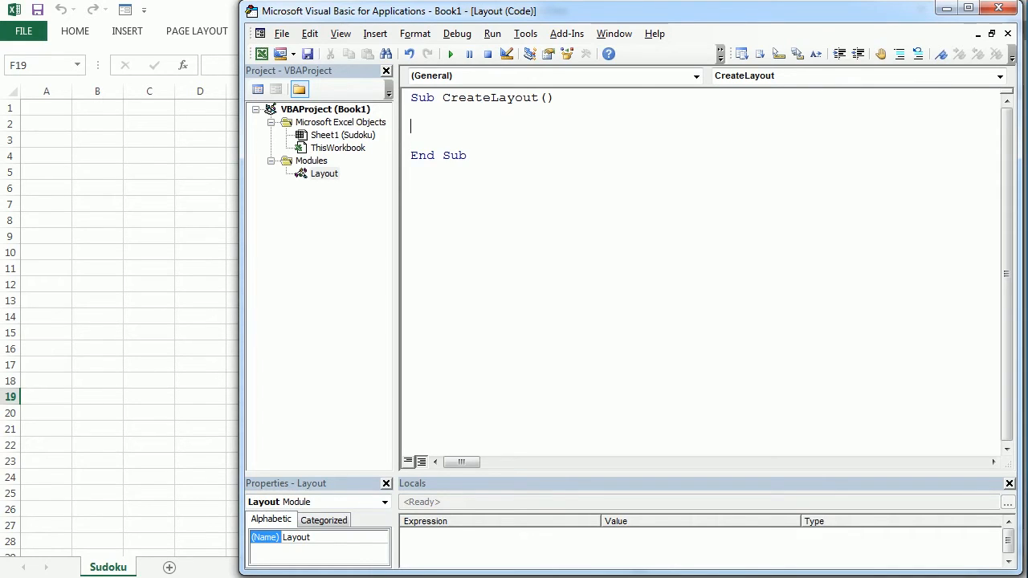
Add Sheets("Sudoku").Select, Cells.Clear and Cells.Interior.Color = vbWhite.
type("sheets (")
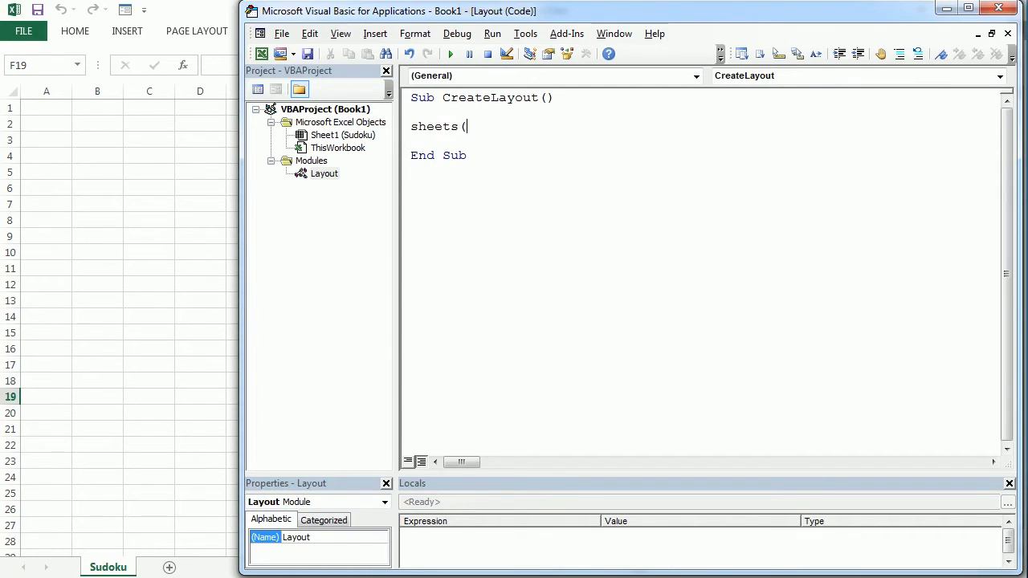
type("\"Sudoku")
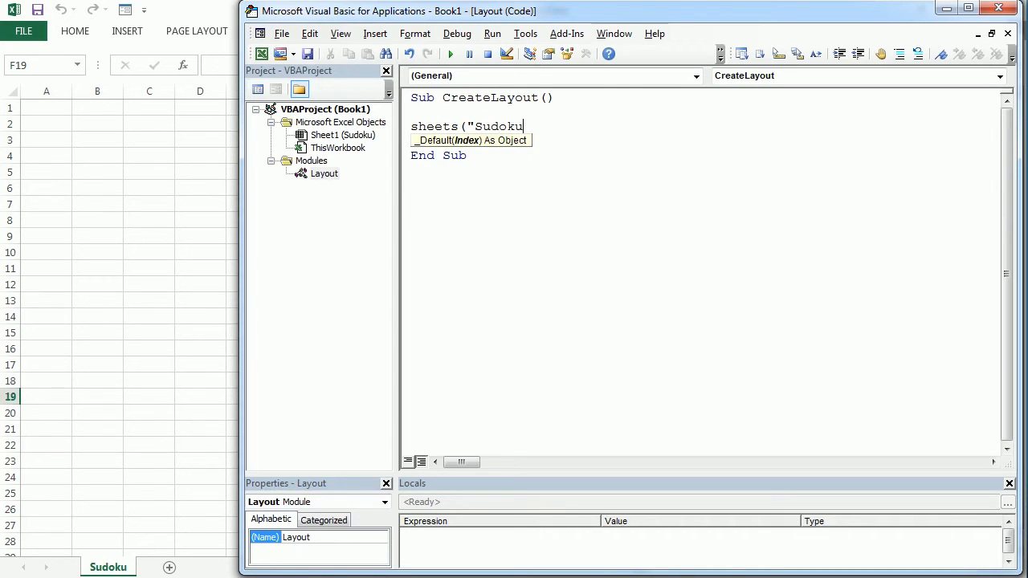
type("\").select")
type("cell")
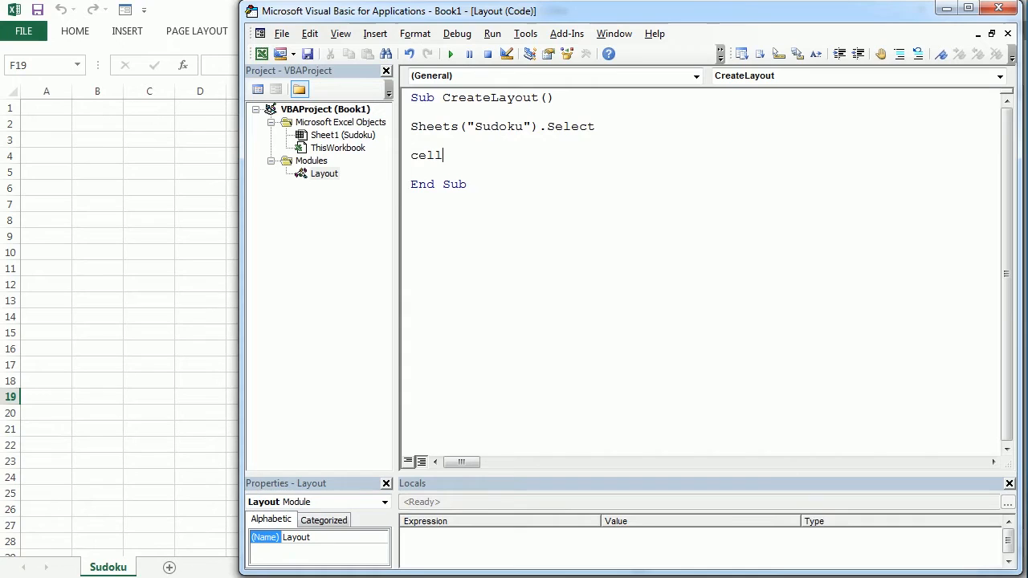
type("Cells.Clear")
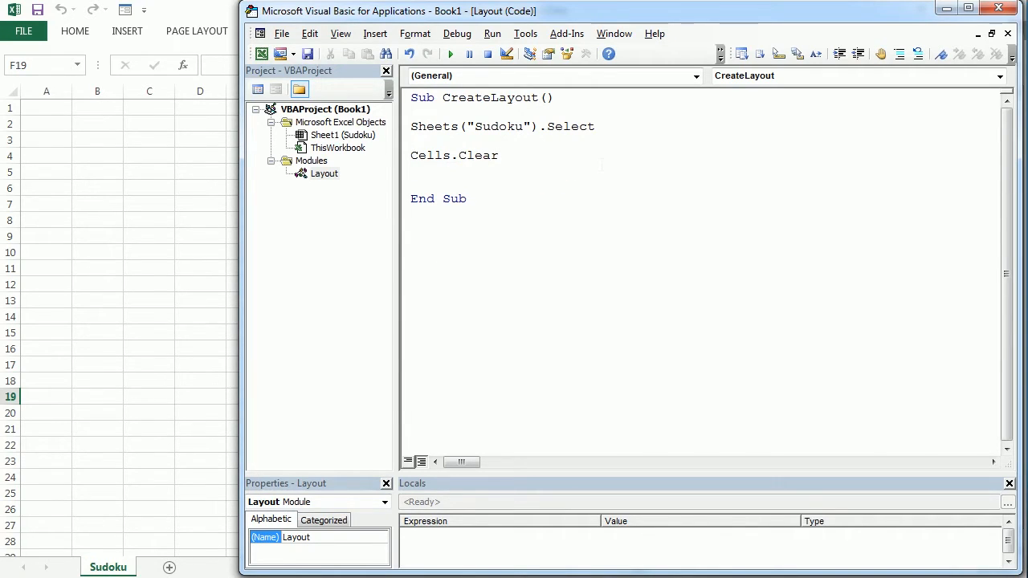
type("cells.inte")
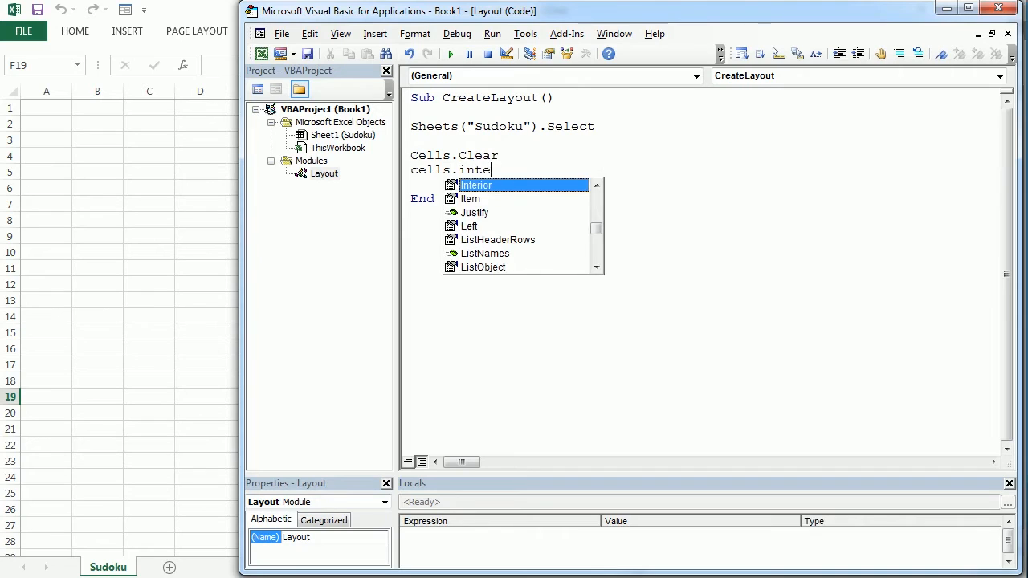
type("Interior.")
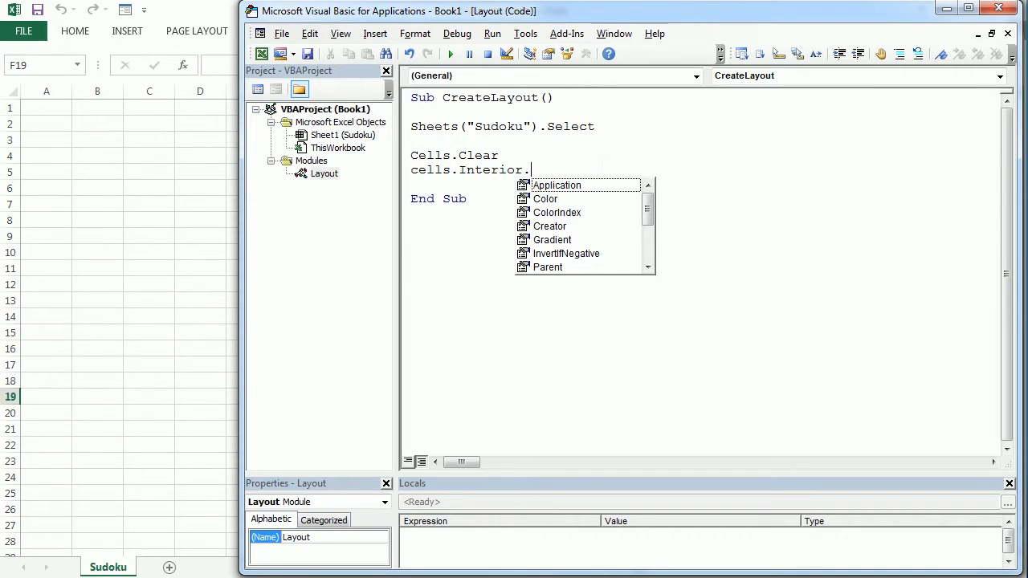
type("color = vbWhite")
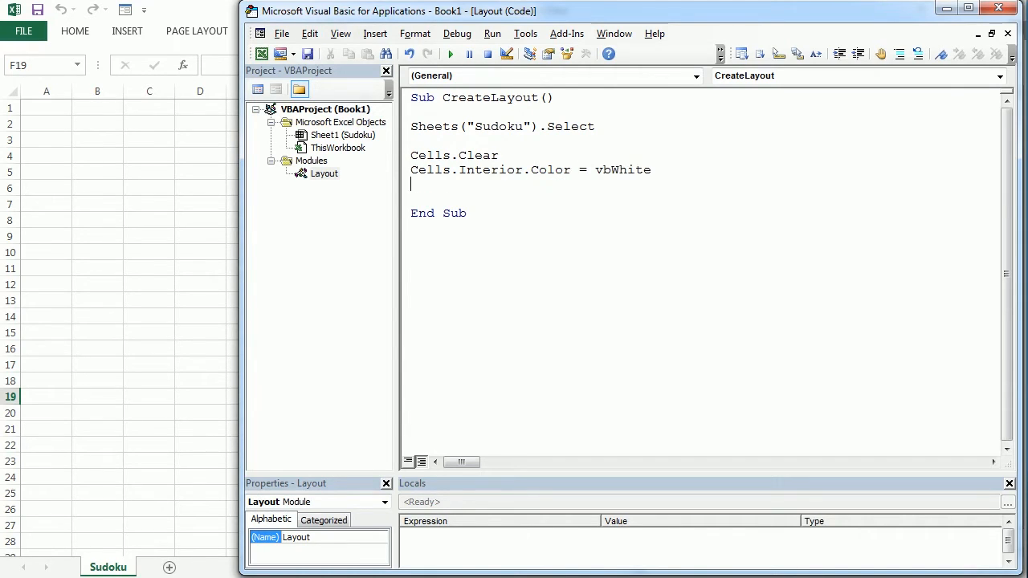
key("Backspace")
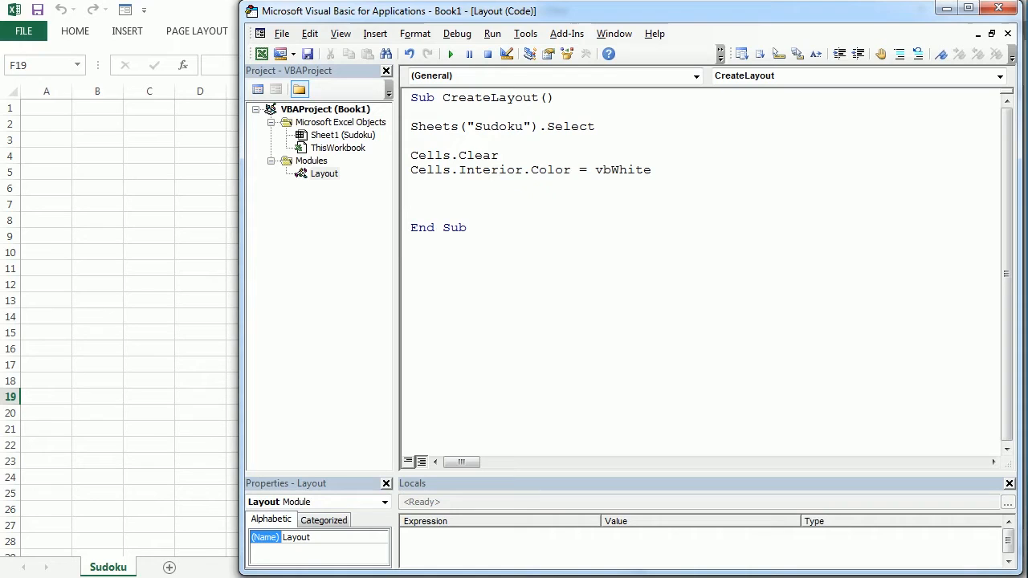
mouse_move(114, 131)
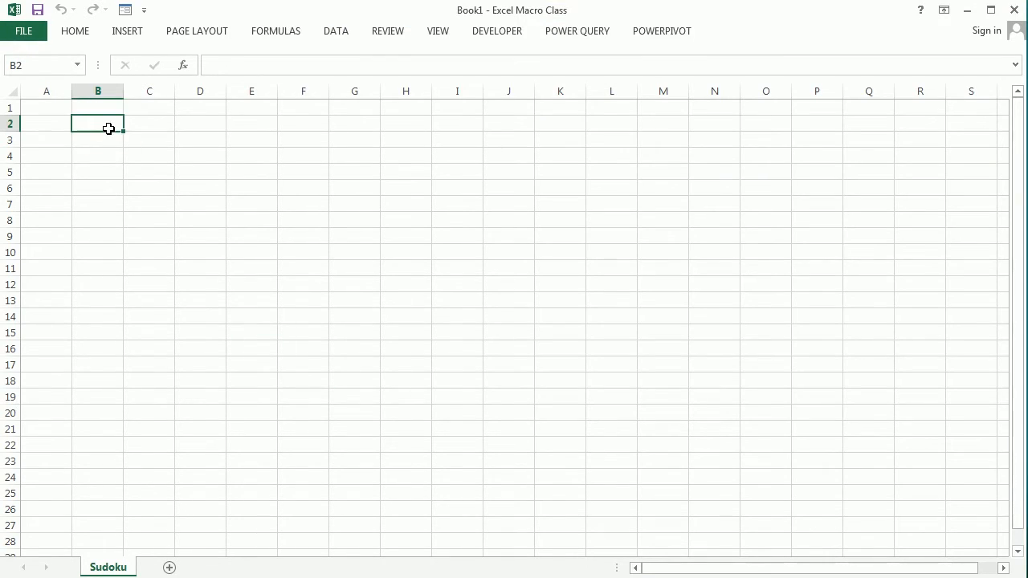
Check the B2:J10 grid area on the sheet and return to the macro code.
left_click_drag(98, 122, 508, 251)
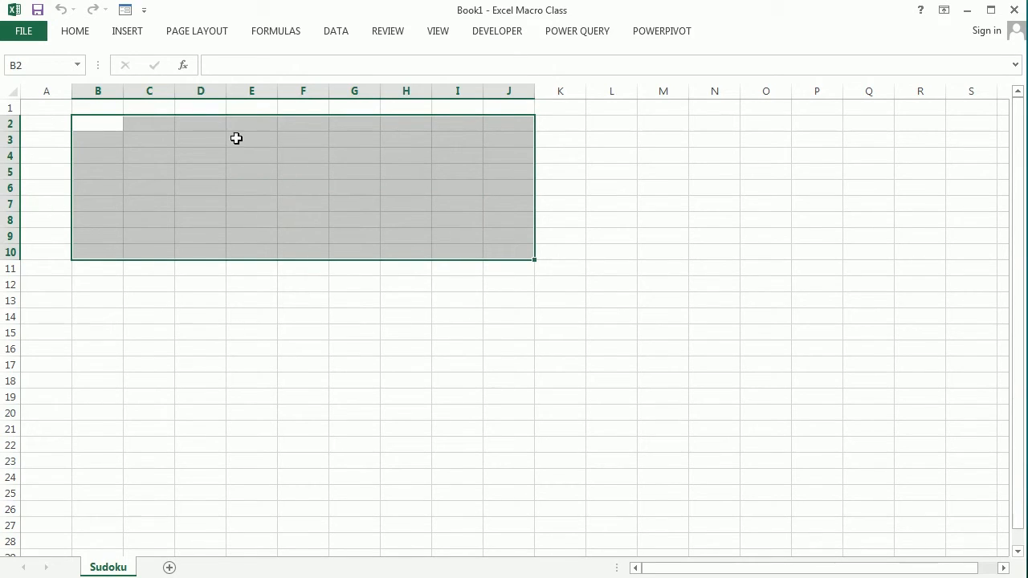
mouse_move(546, 186)
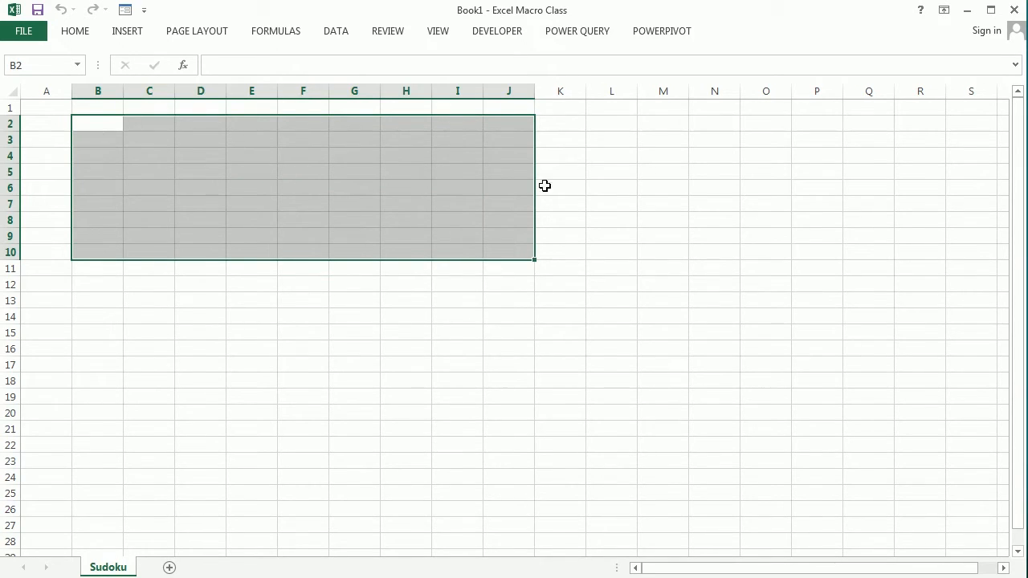
key("alt+tab")
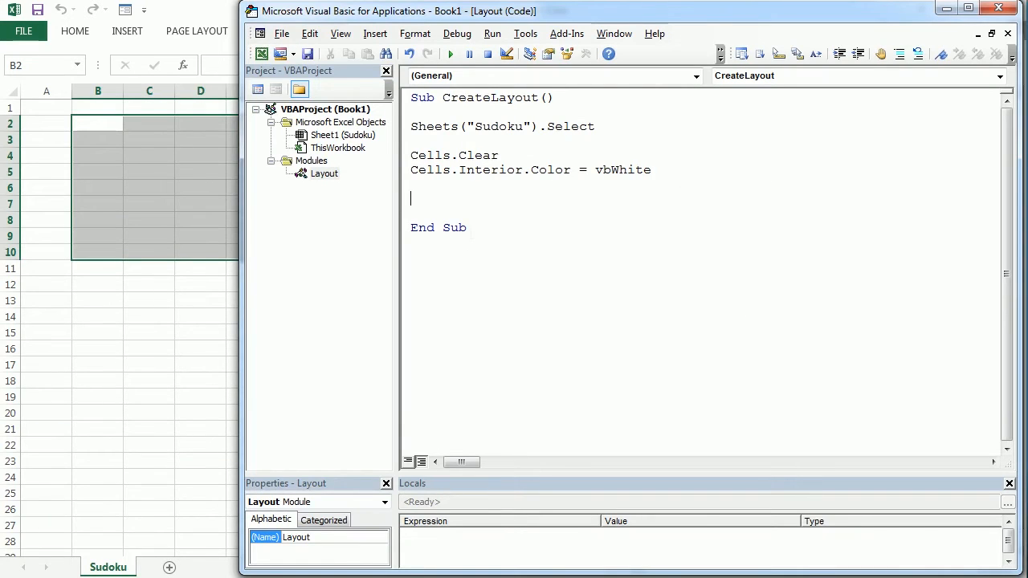
Begin With Range("B2:J10") and set .ColumnWidth = 5.
type("with range")
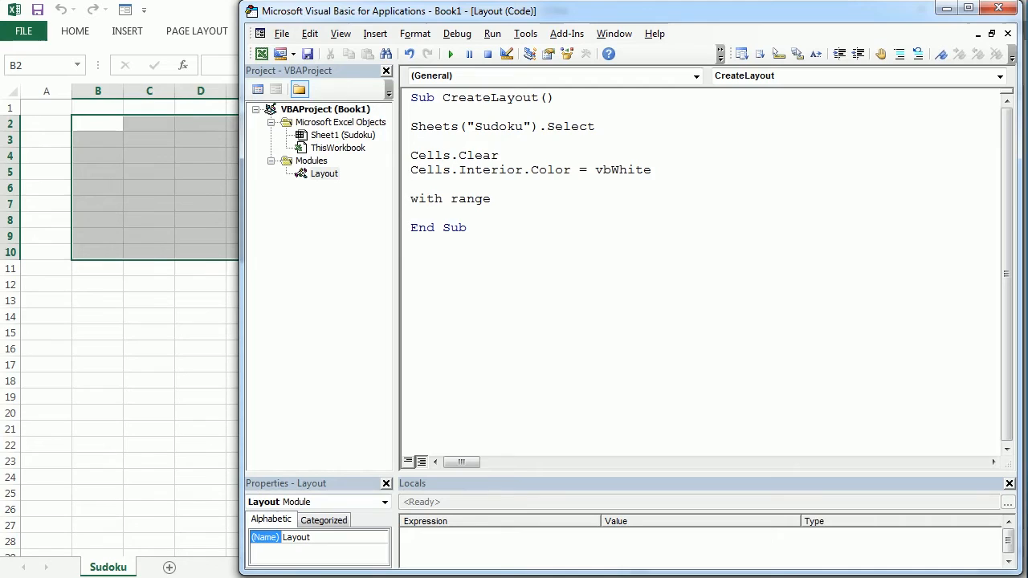
type("(\"")
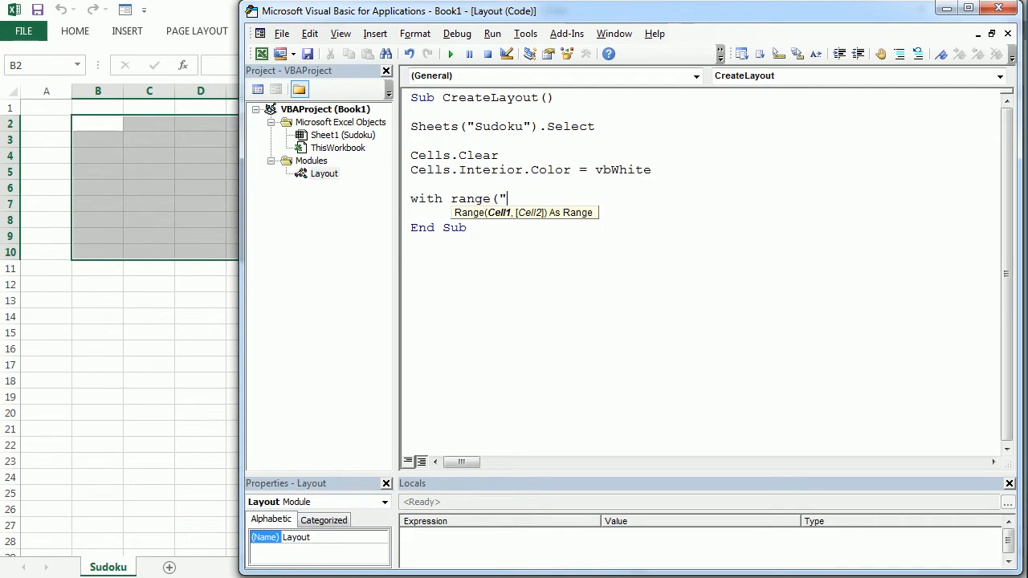
type("B2:J10")
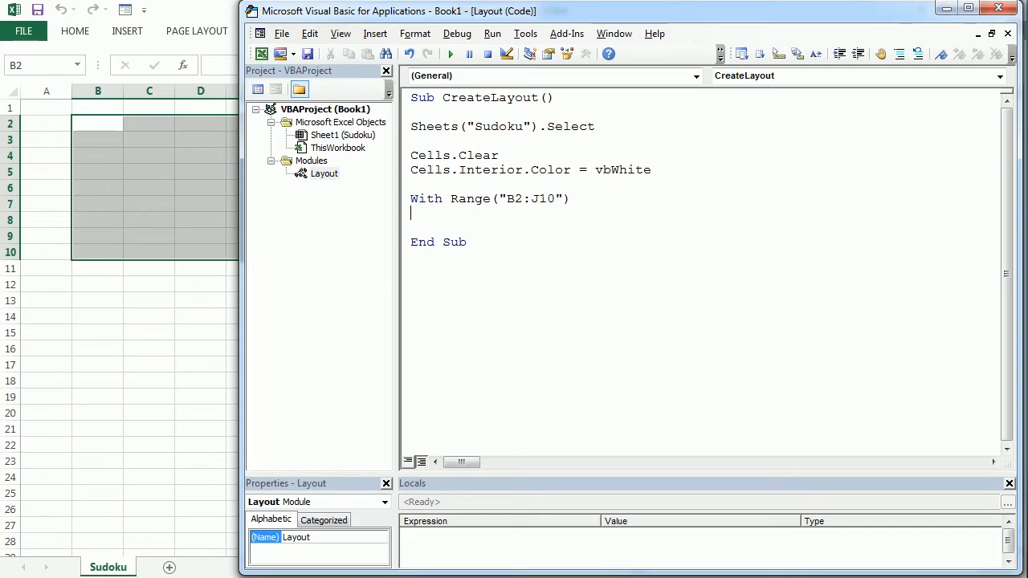
type(".")
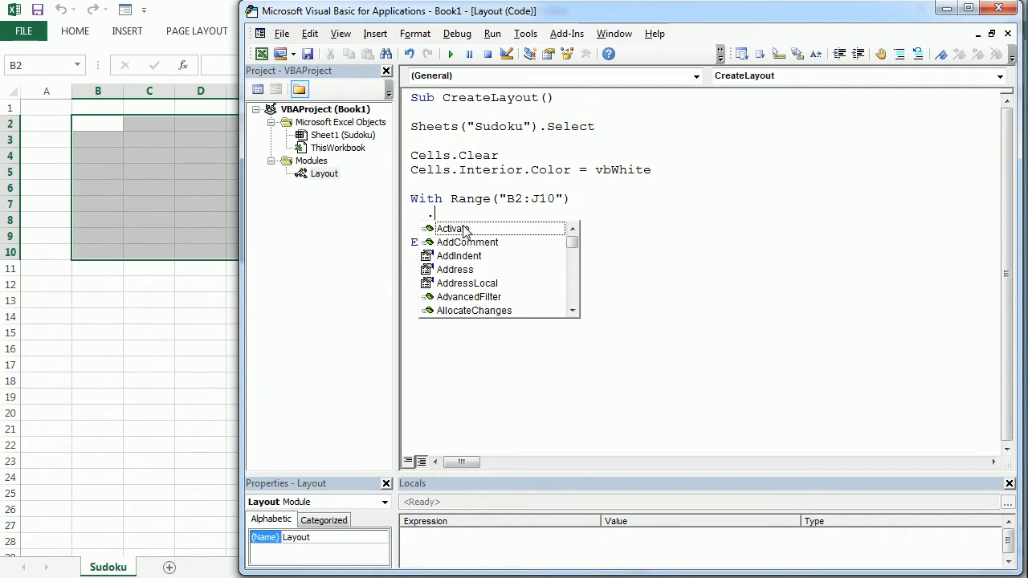
type("columnwidth")
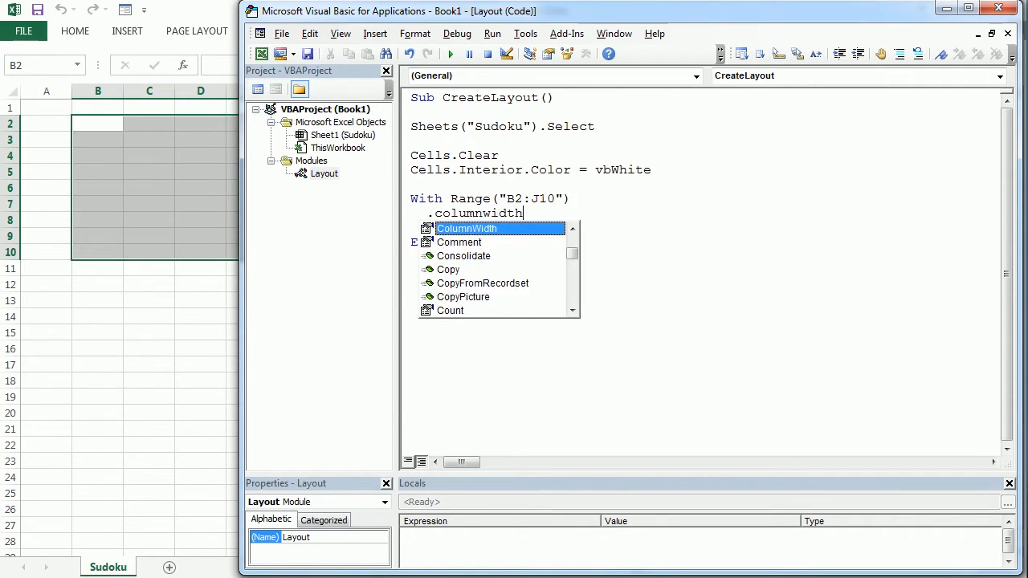
type("= 5")
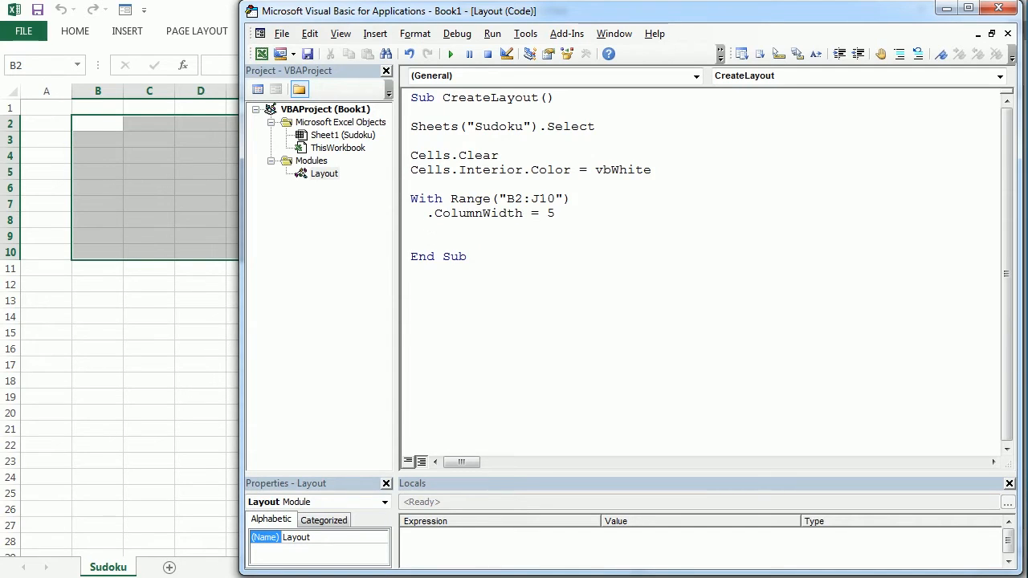
Add .RowHeight = 26 and .Font.Size = 26 to the With block.
type(".row")
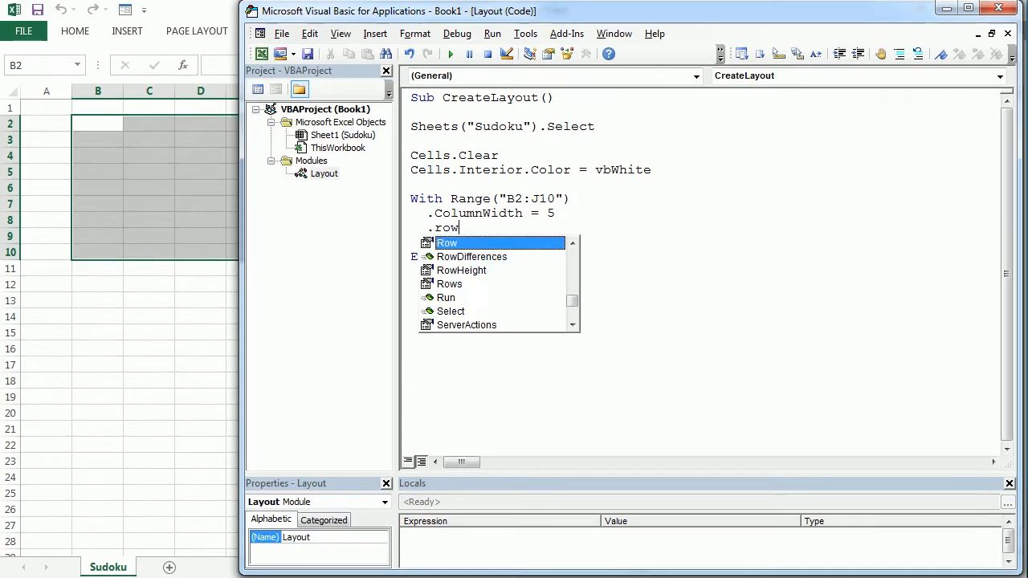
type("ht=")
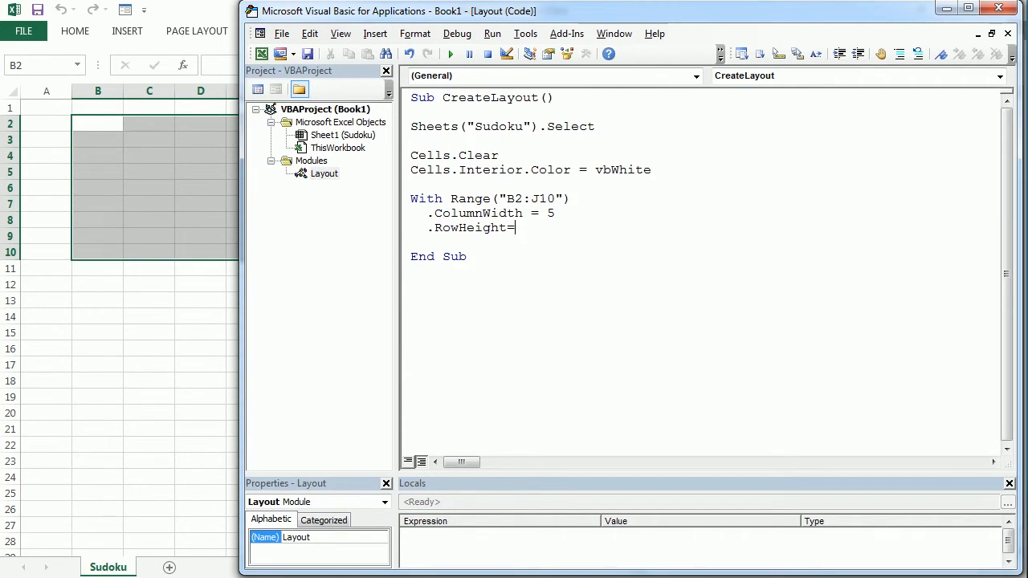
type("26")
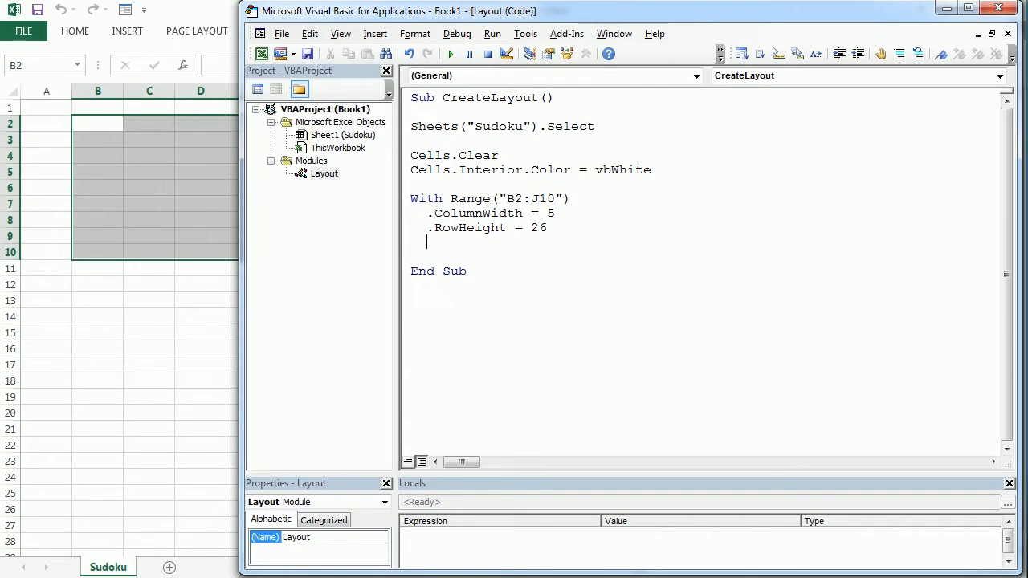
type(".Font.")
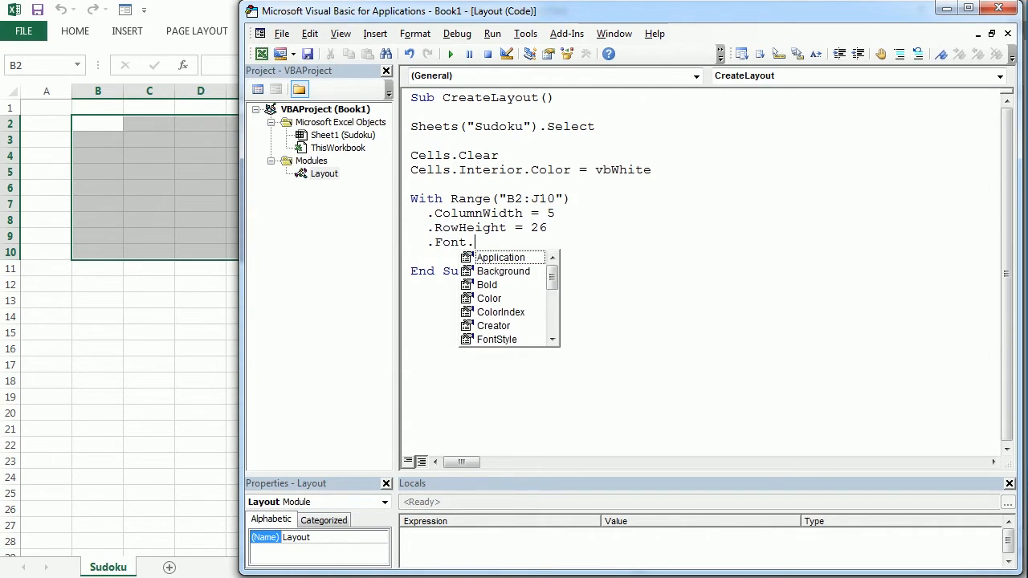
type("Size=26")
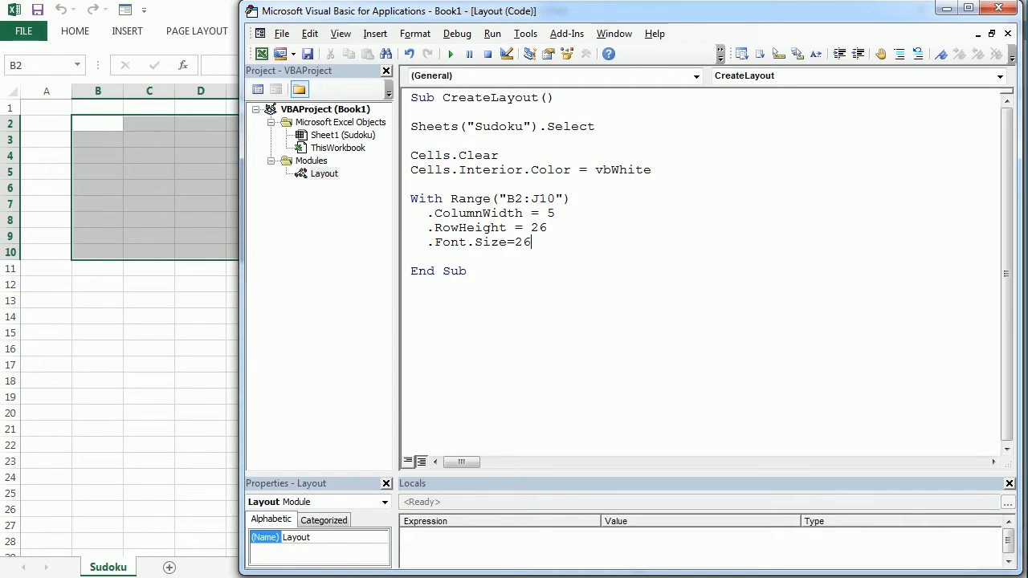
key("enter")
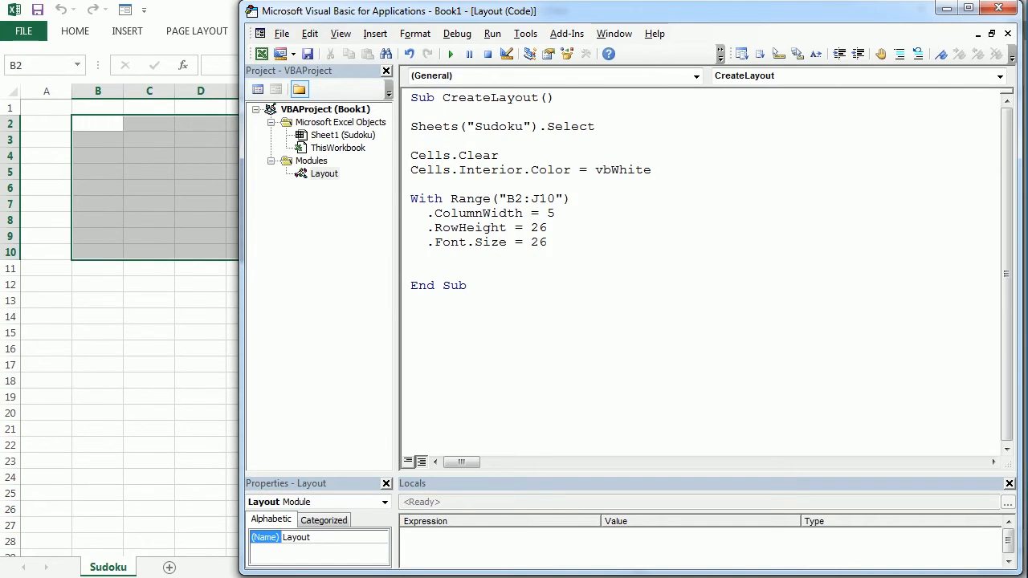
mouse_move(106, 174)
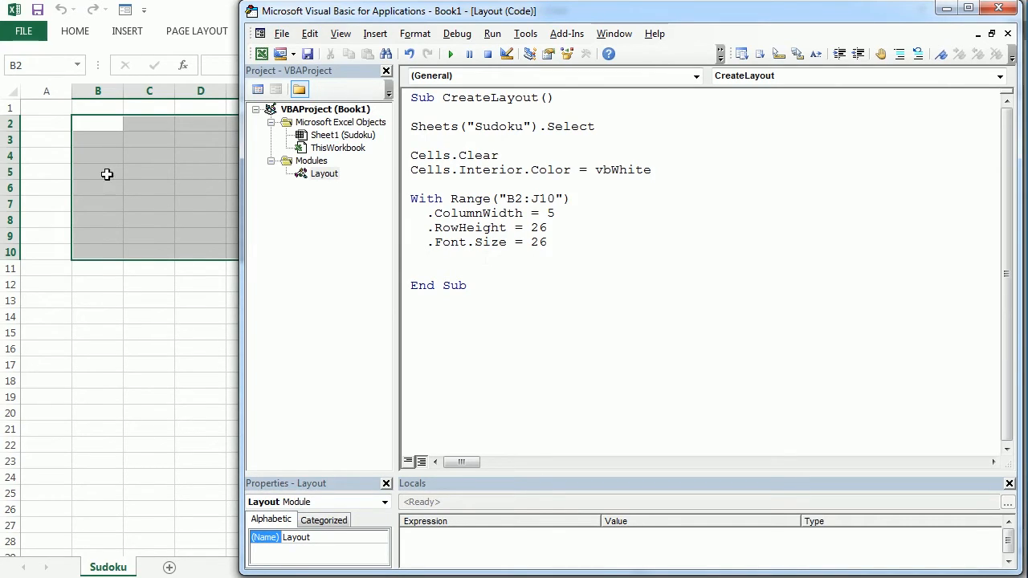
mouse_move(116, 168)
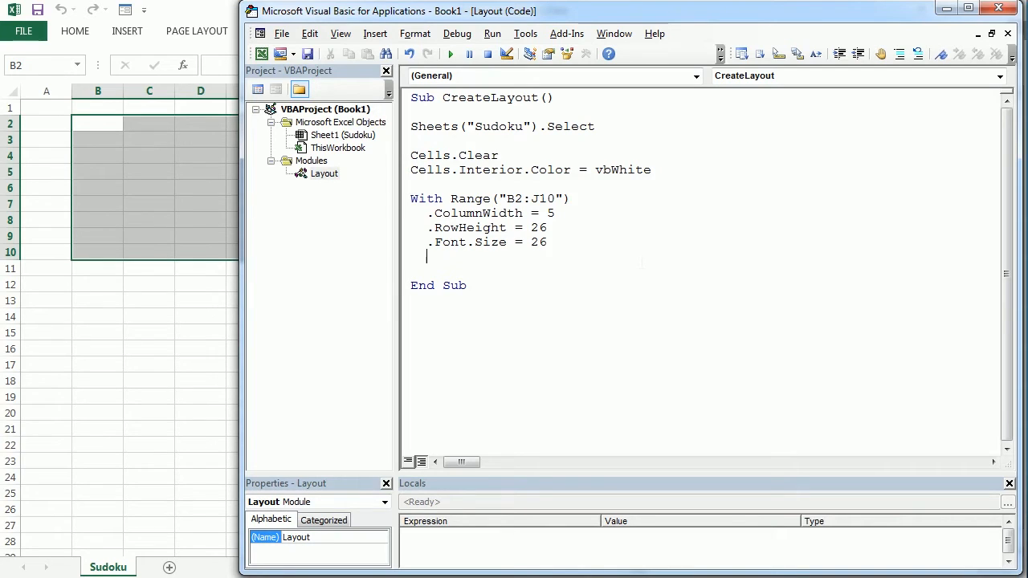
Set .HorizontalAlignment and .VerticalAlignment to xlCenter in the With block.
type(".")
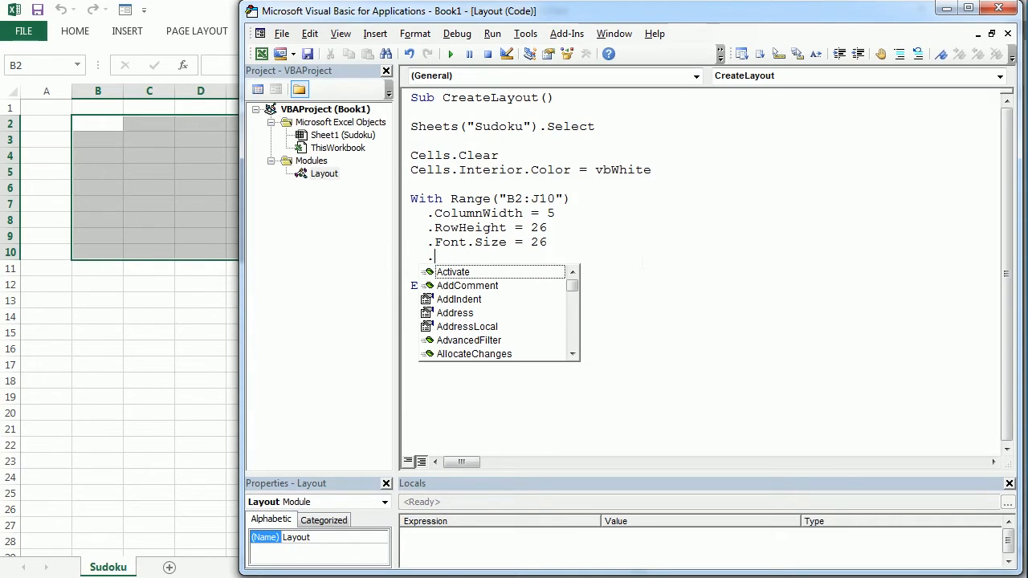
type("horizontal")
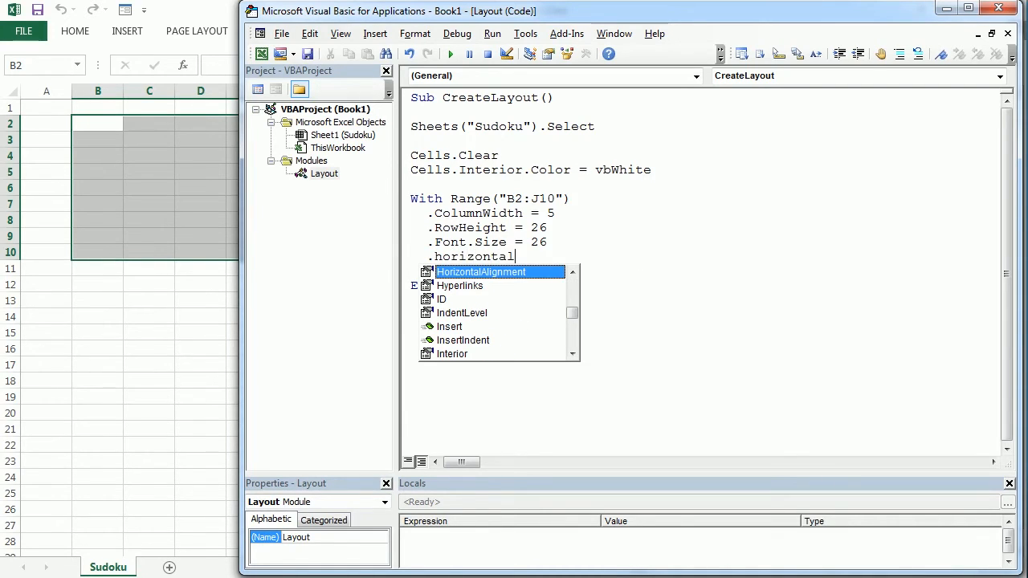
type("alignm")
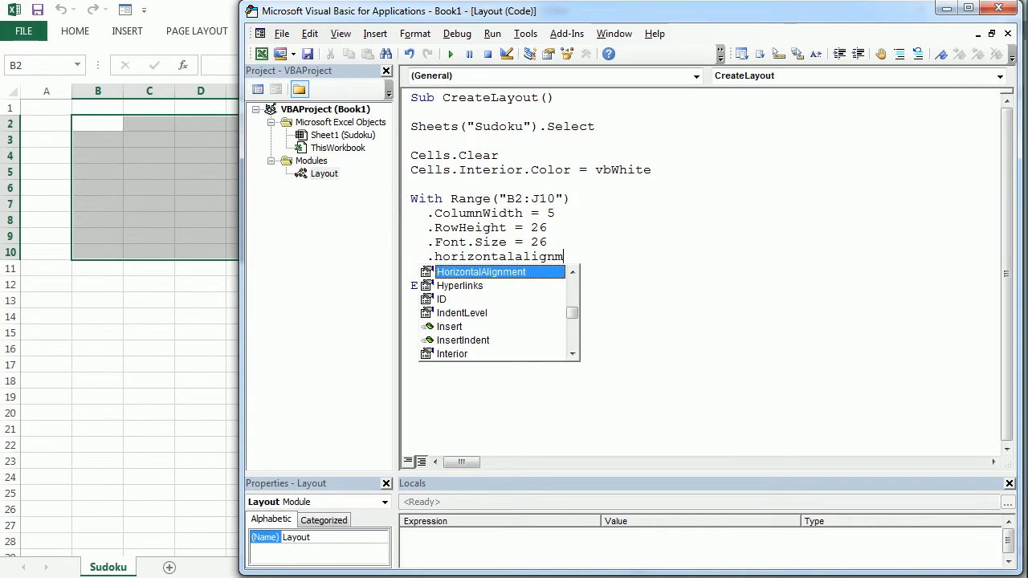
type("=xl")
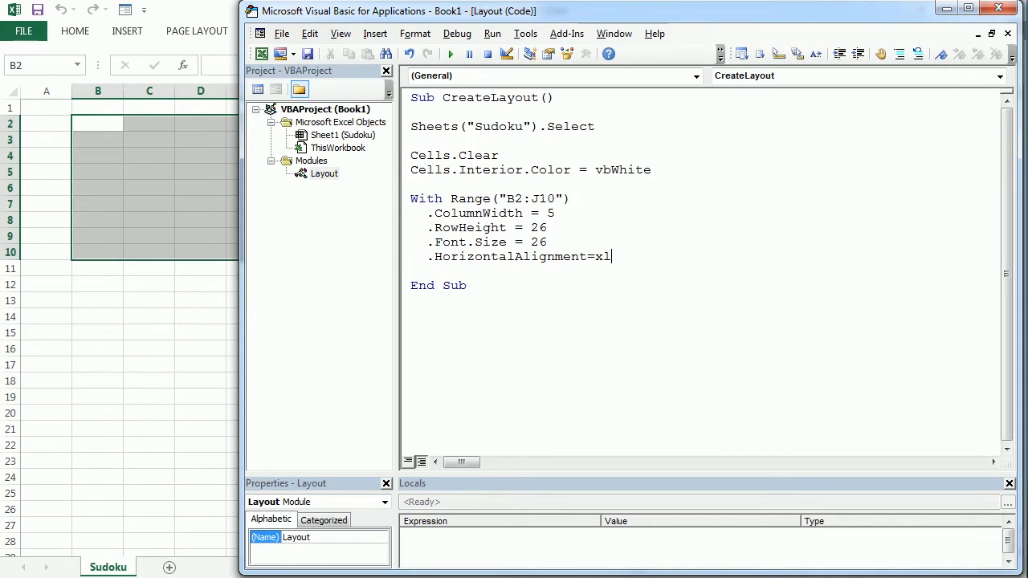
type("Center")
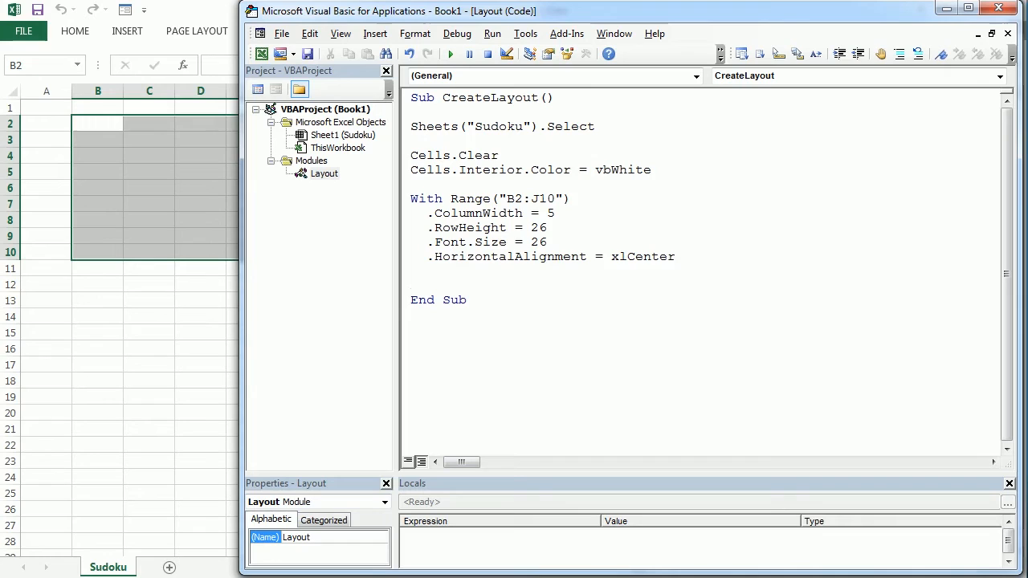
type(".ver")
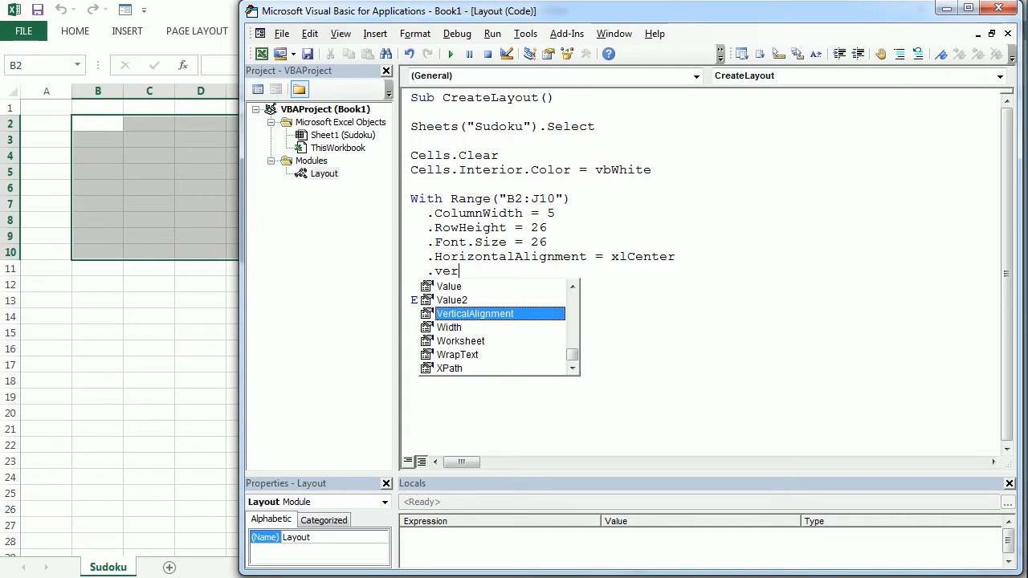
type("ticala")
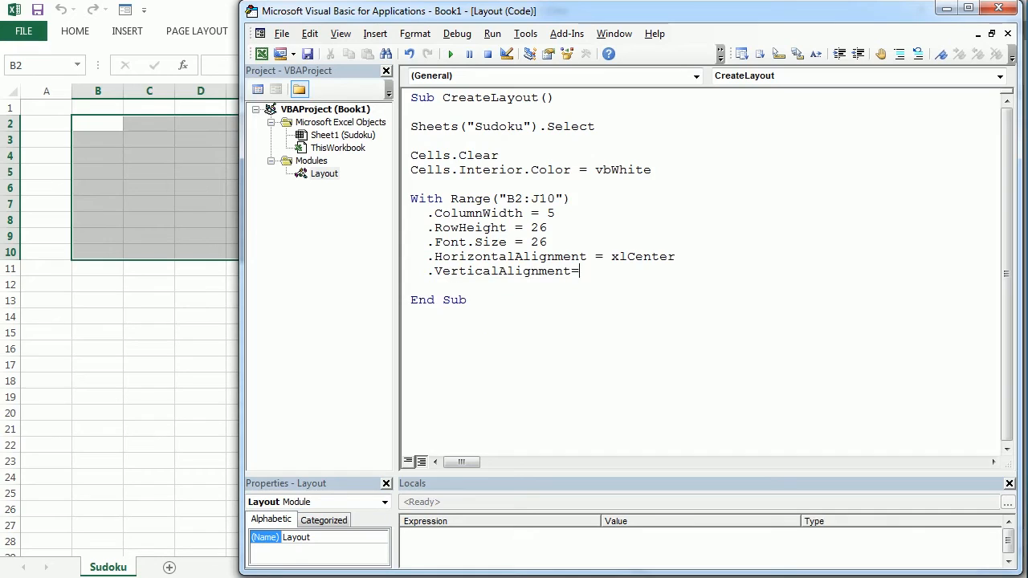
type("xlCenter")
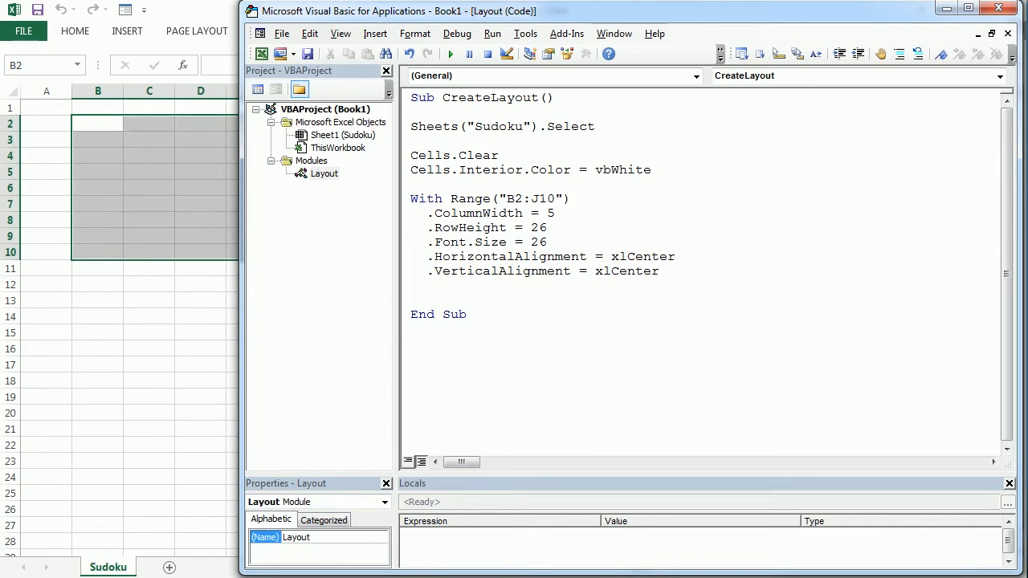
Add .Borders.LineStyle = xlContinuous to the With block.
type(".boders.linestyle")
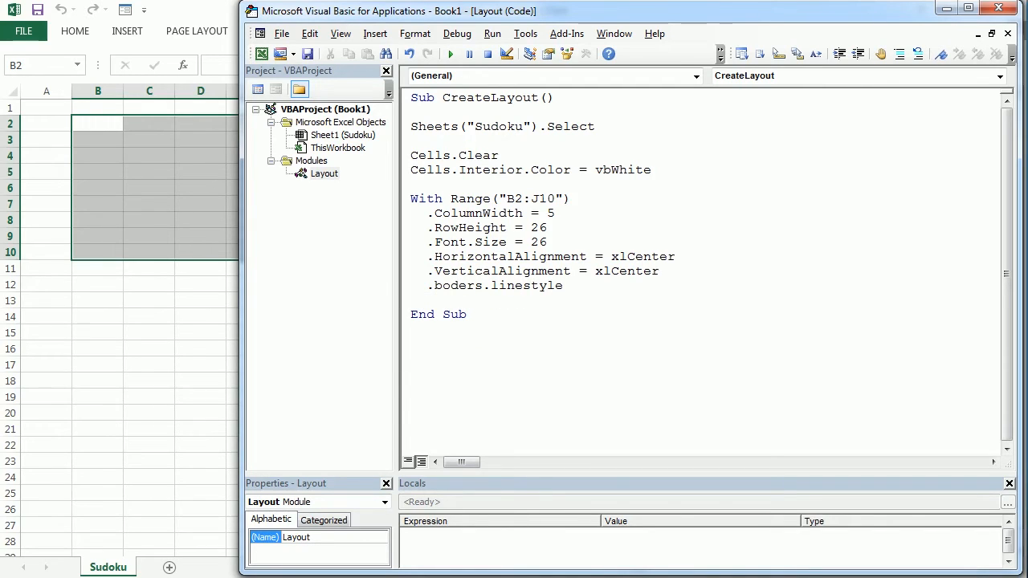
type("=xl")
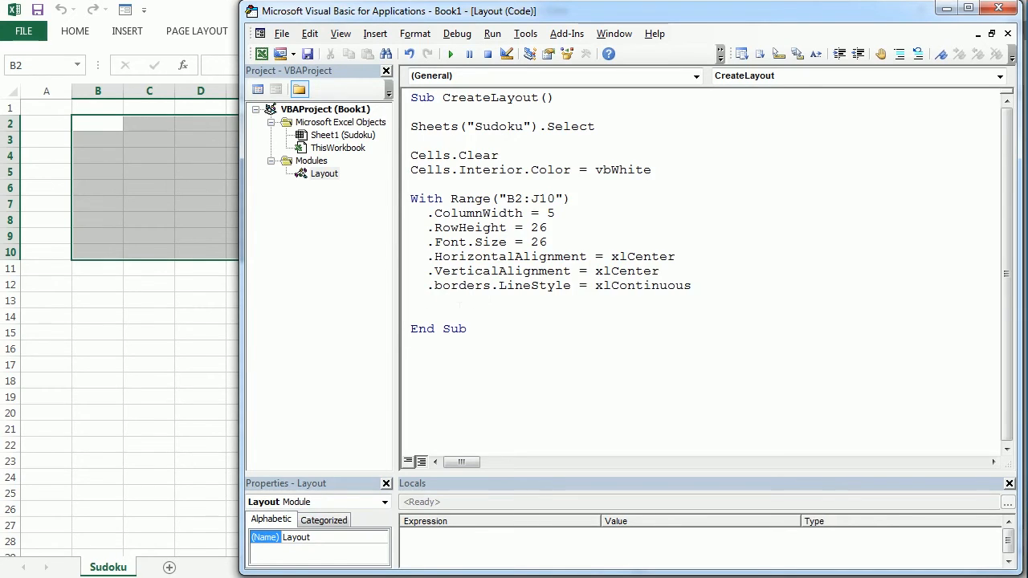
Add .BorderAround LineStyle:=xlContinuous, Weight:=xlThick for the whole B2:J10 range.
type(".")
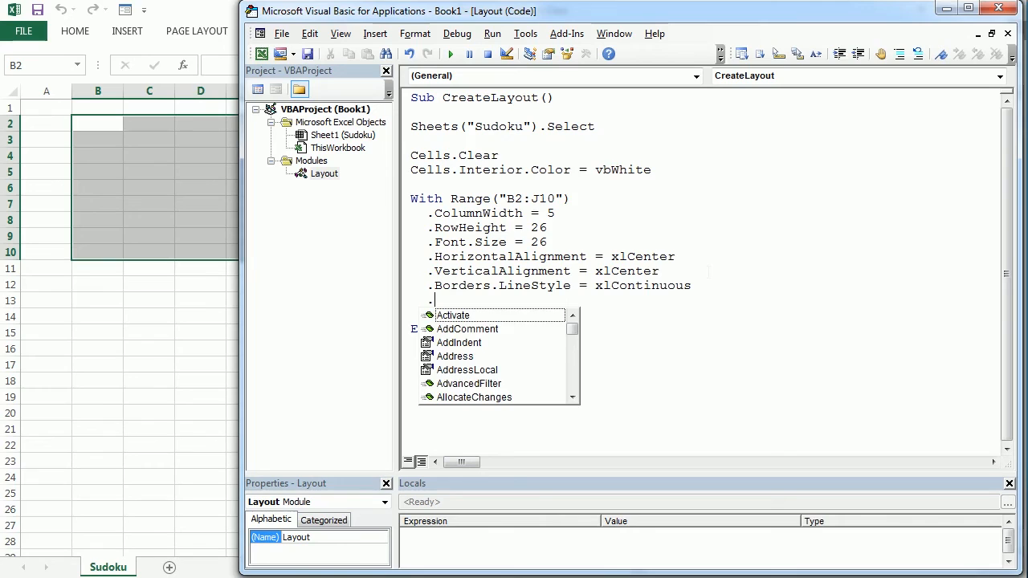
type("bordera")
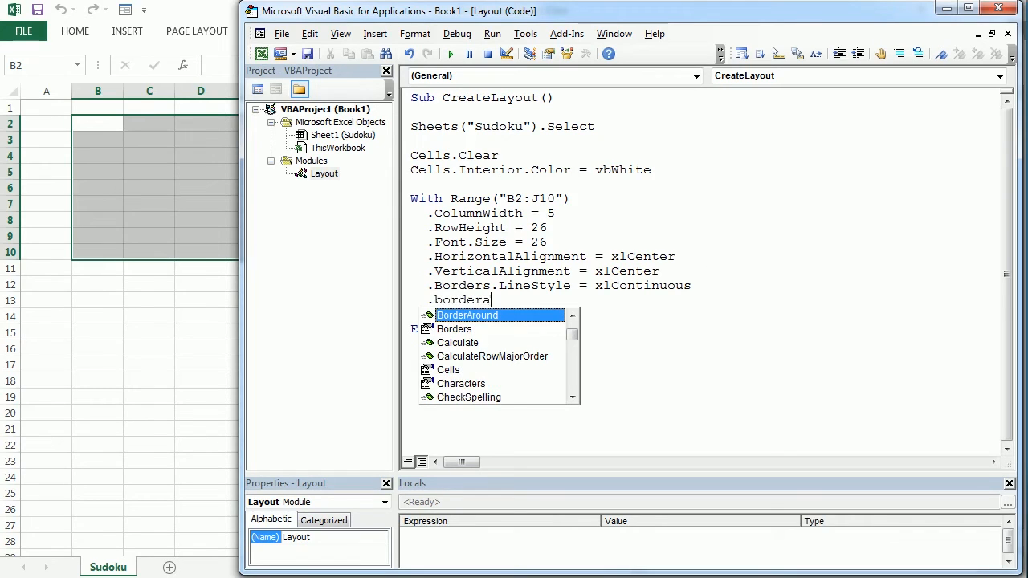
type("round")
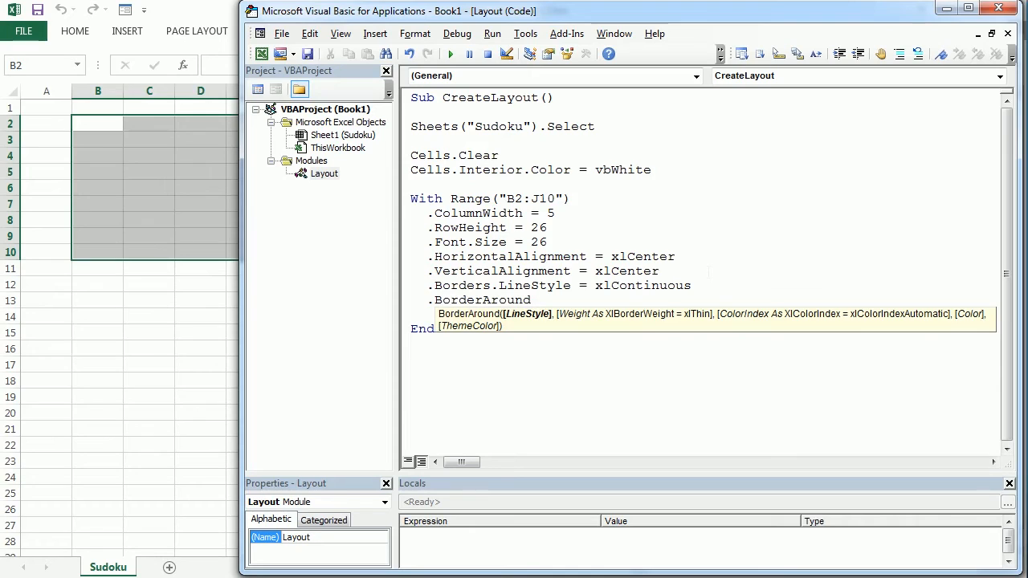
type("line")
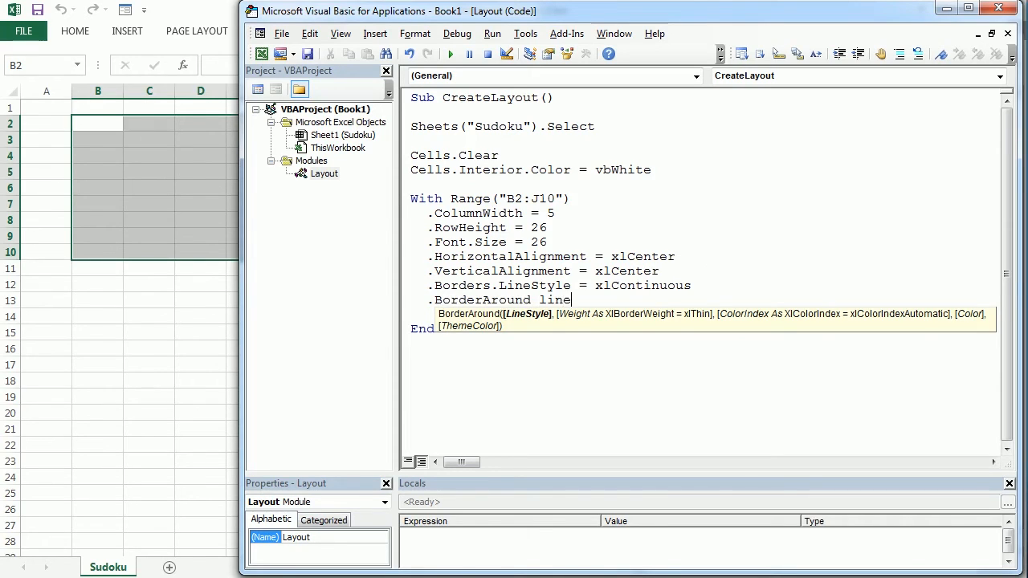
type("style")
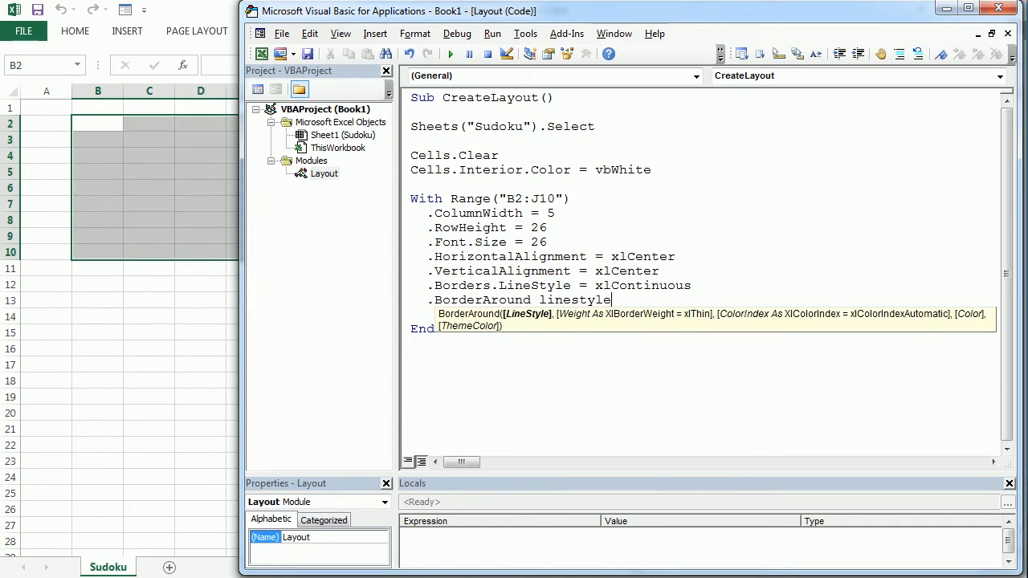
type(":=")
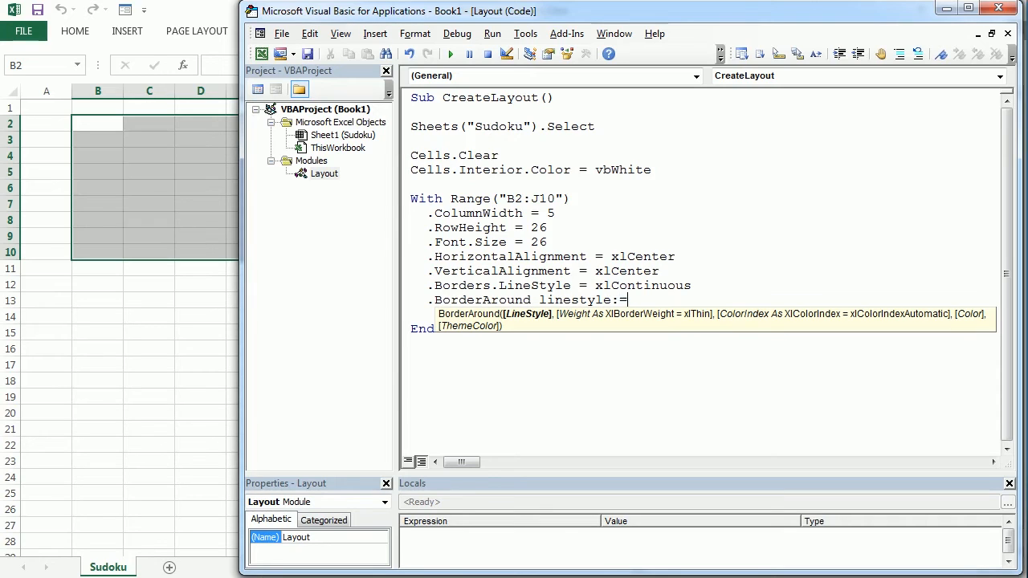
type("xlconti")
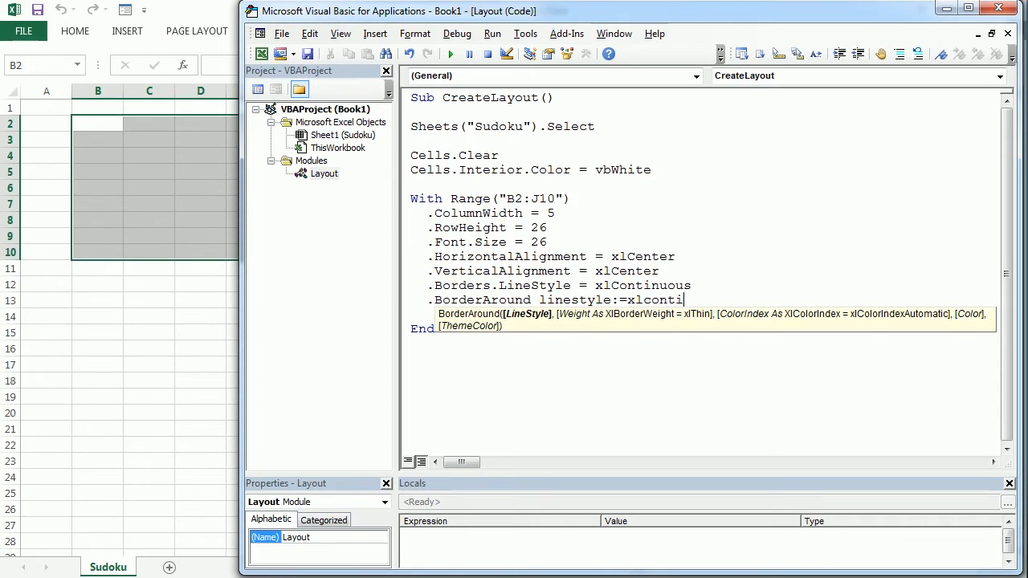
type("uous")
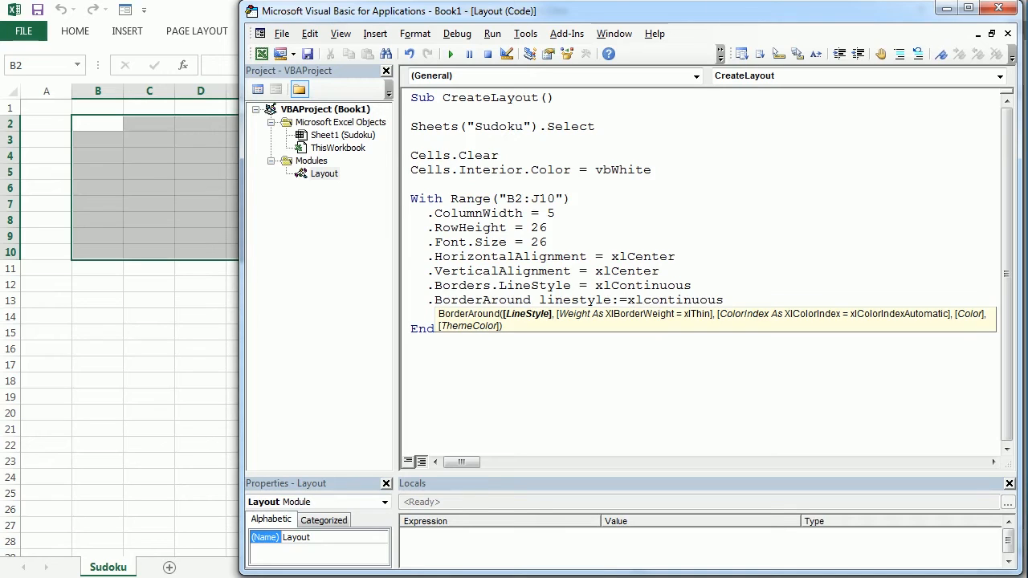
type(", w")
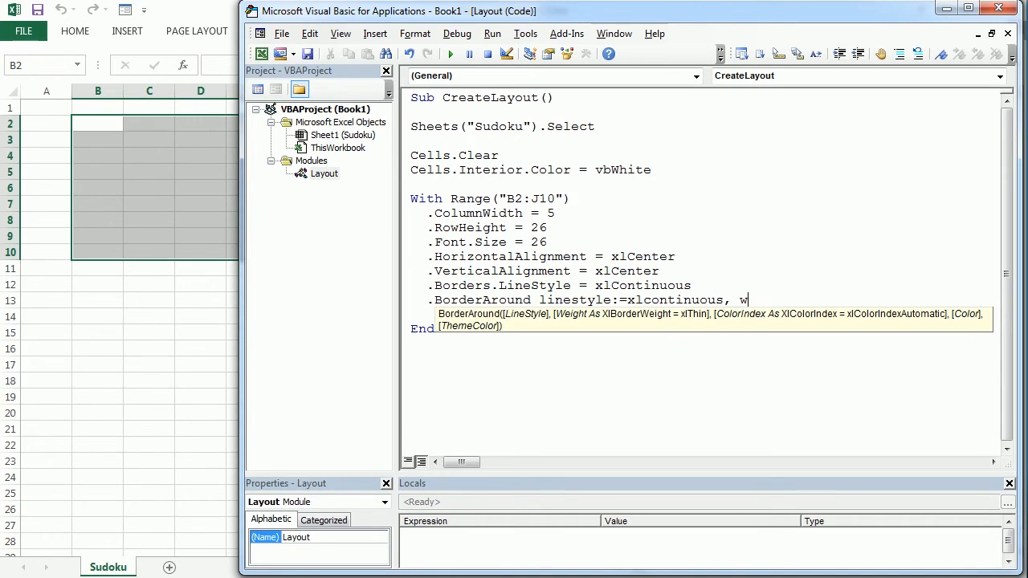
type("eight")
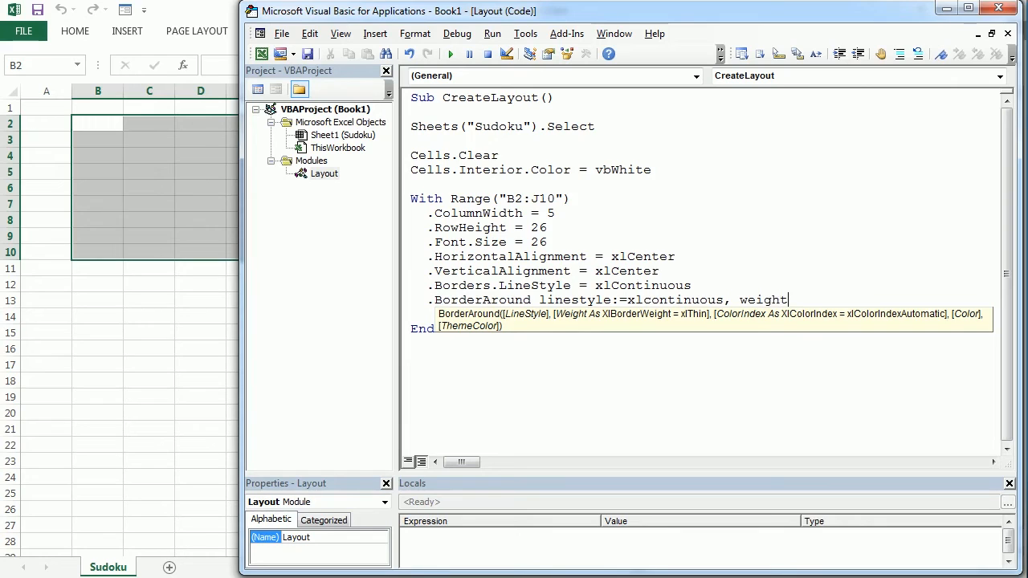
type(":=")
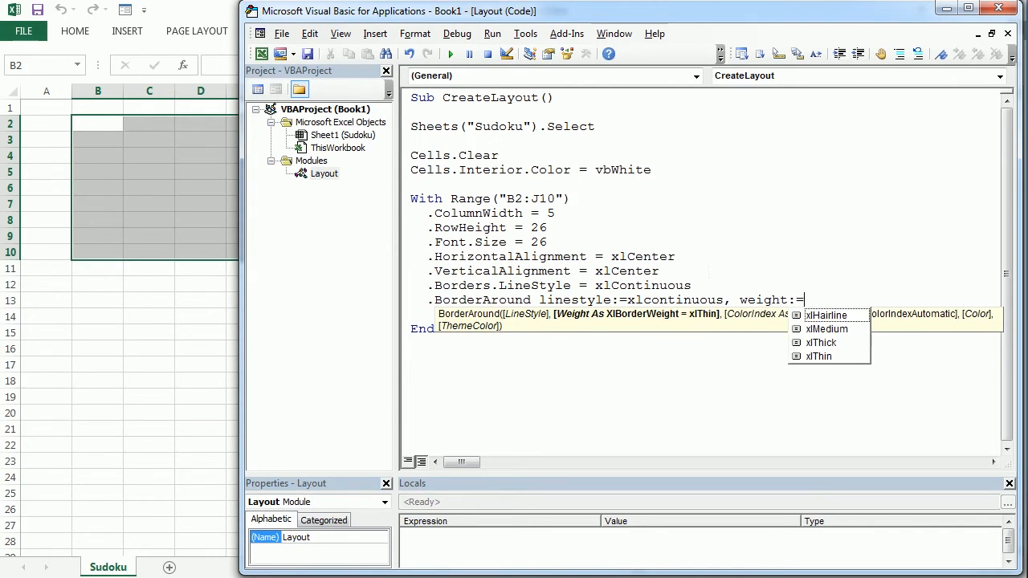
type("xlthick")
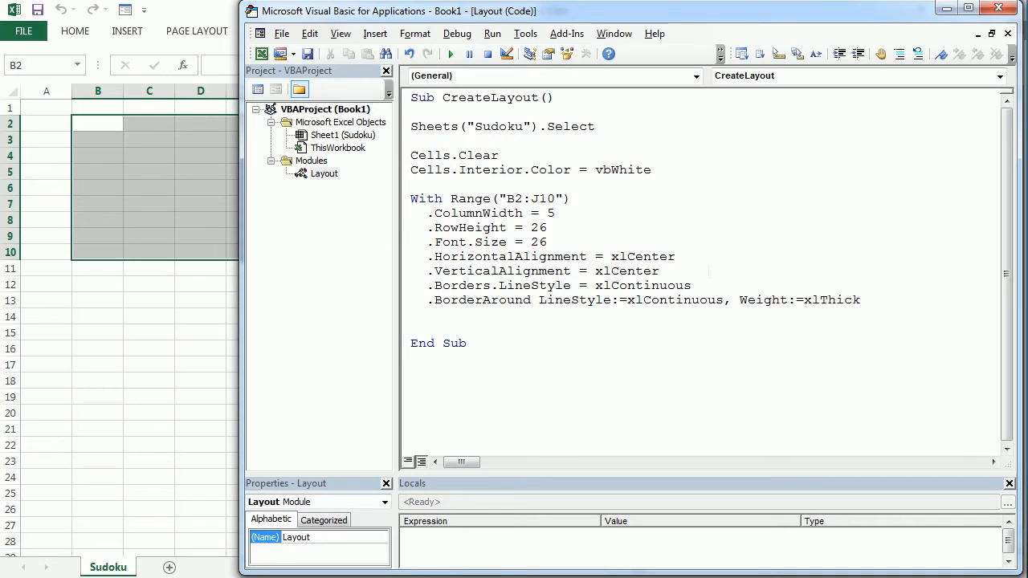
left_click(428, 313)
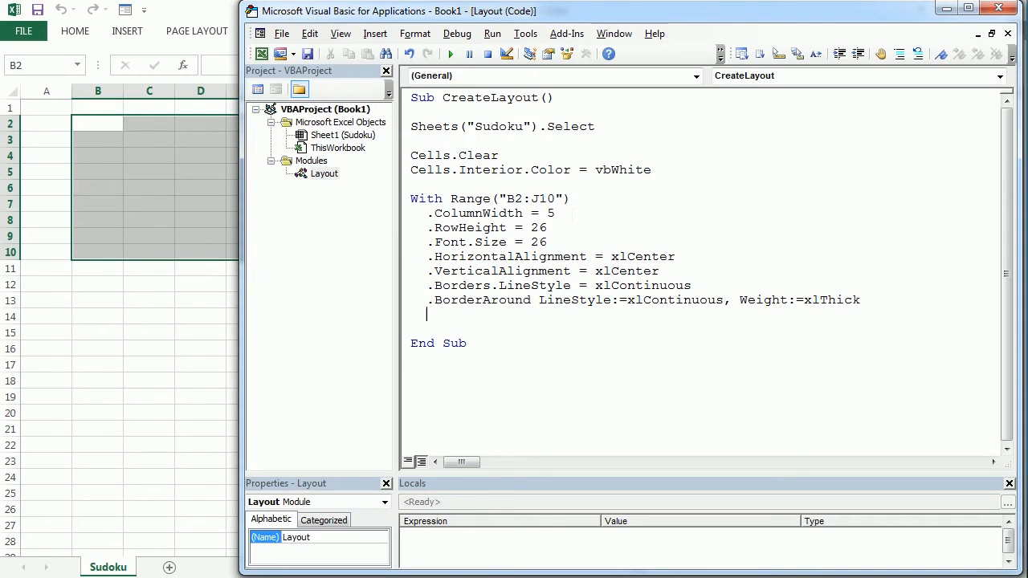
Close the block with End With and add a thick BorderAround for Range("E2:G4").
type("end")
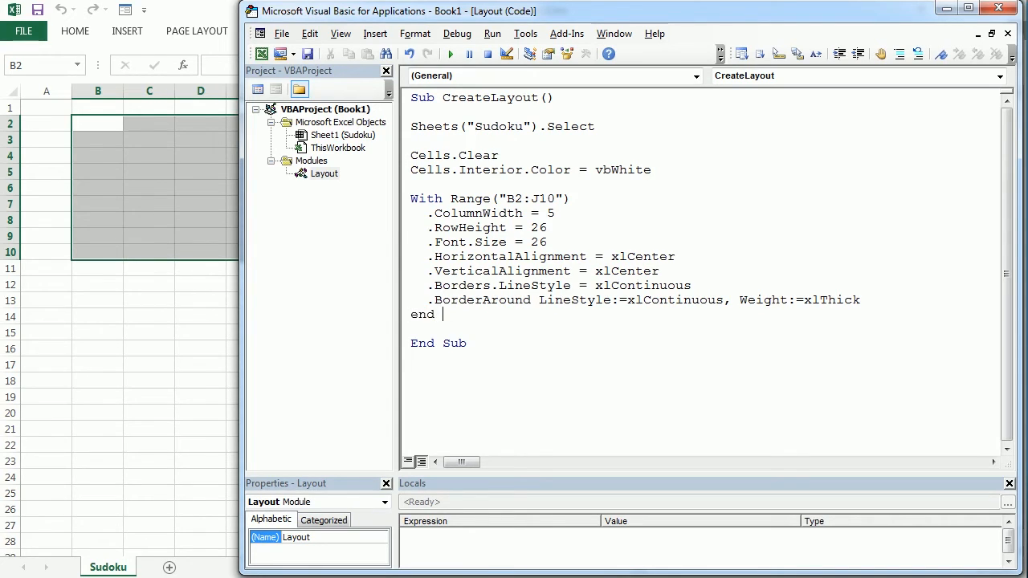
type("With")
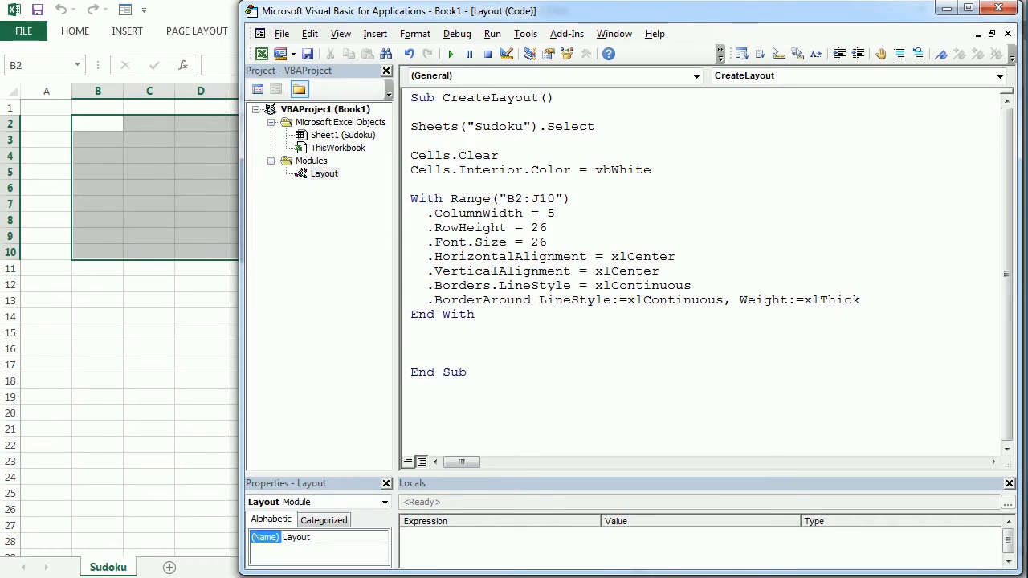
mouse_move(144, 169)
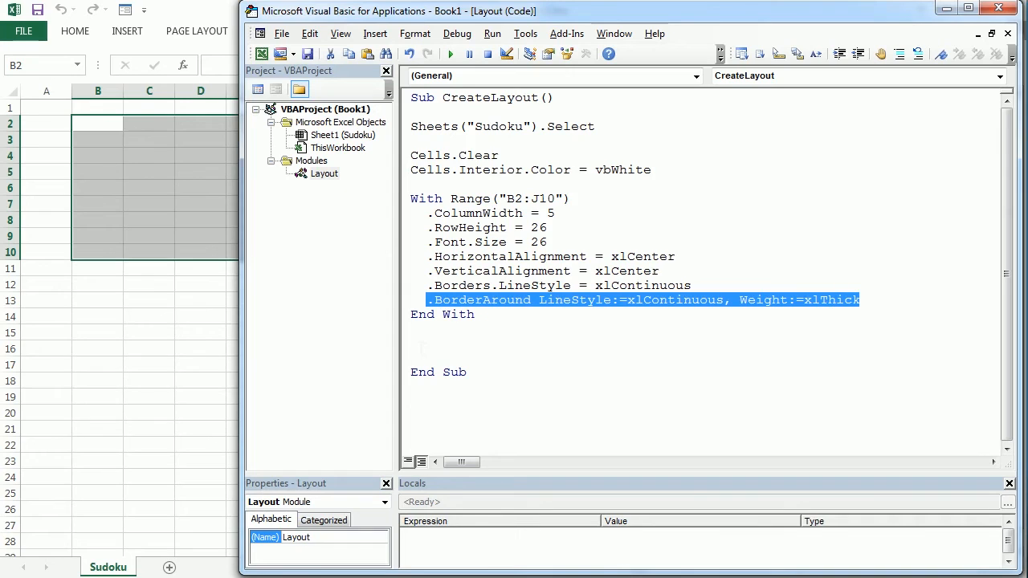
left_click(97, 133)
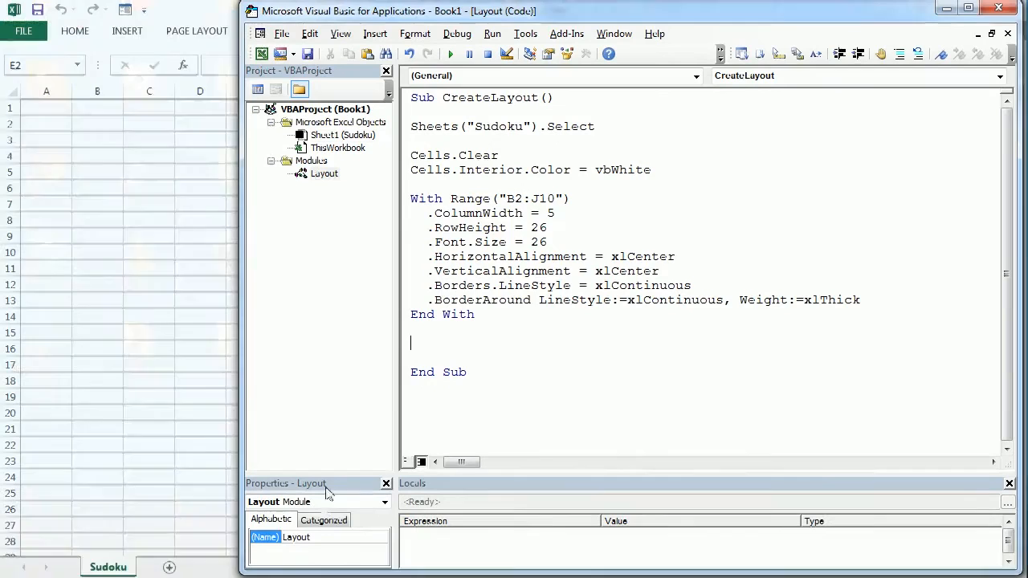
type("range")
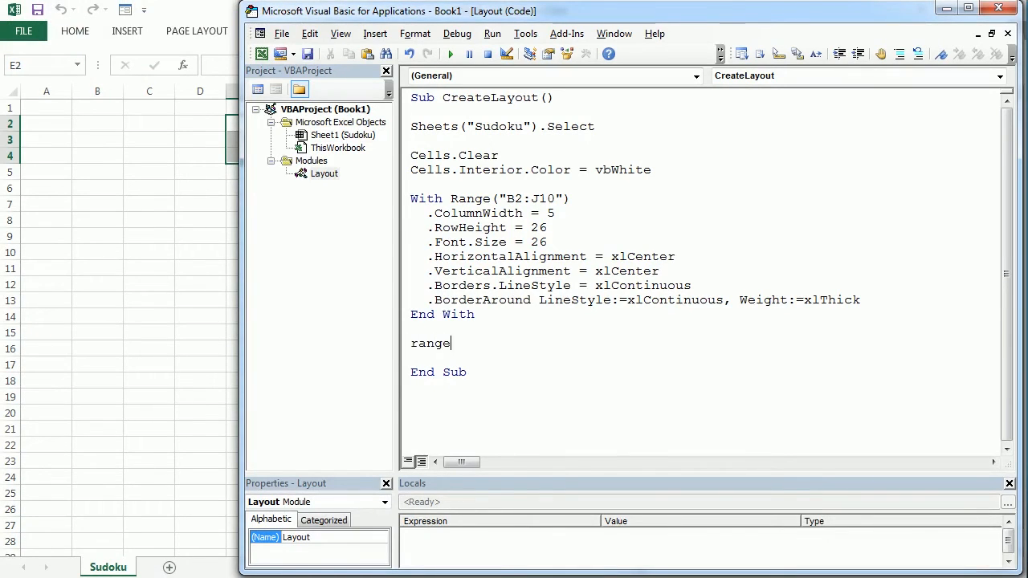
type("(\"E2")
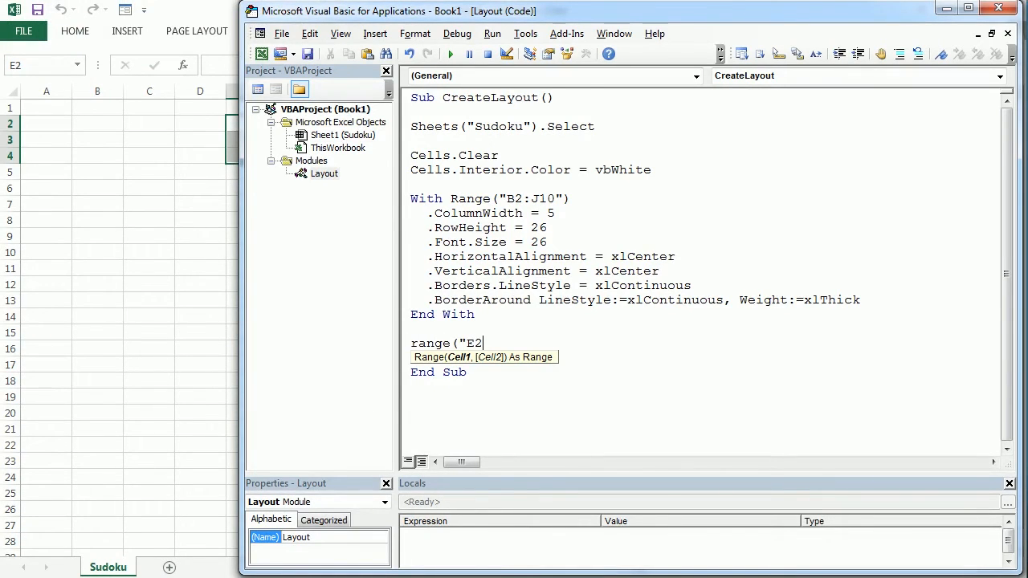
type(":G2")
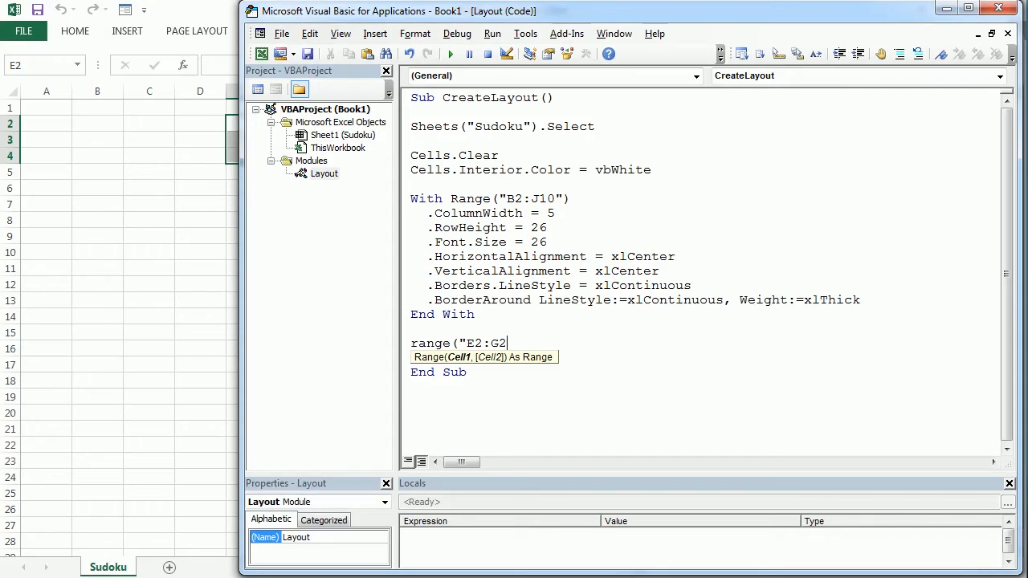
type("4")
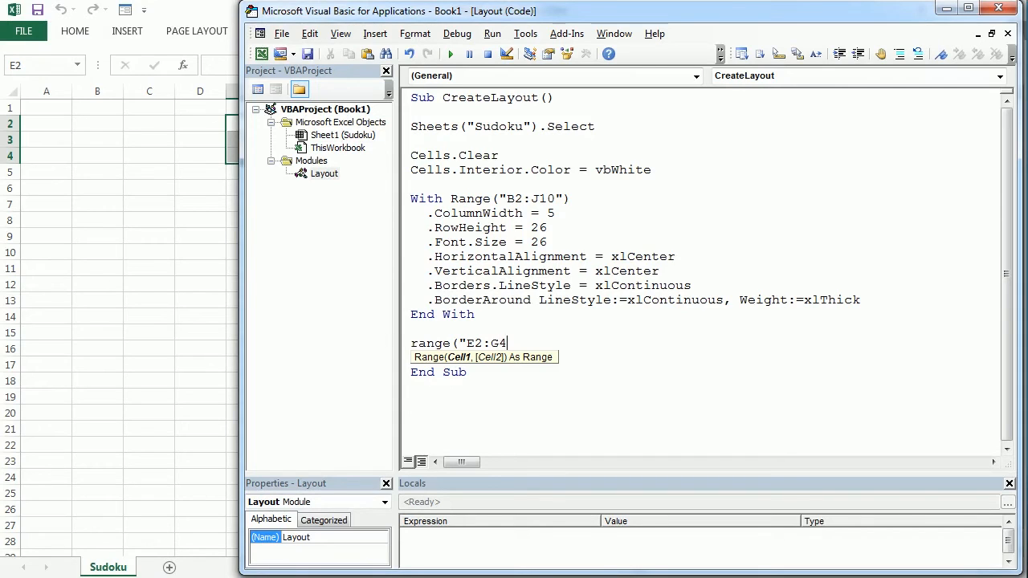
type("\").BorderAround LineStyle:=xlContinuous, Weight:=xlThick")
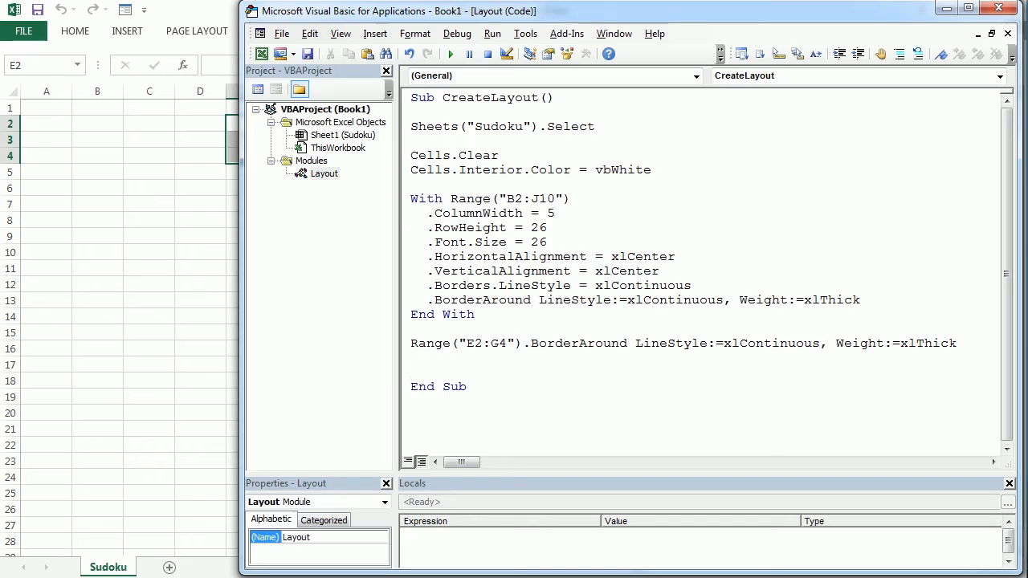
Add thick BorderAround lines for ranges B5:D7, H5:J7 and E8:G10.
type("range(\"")
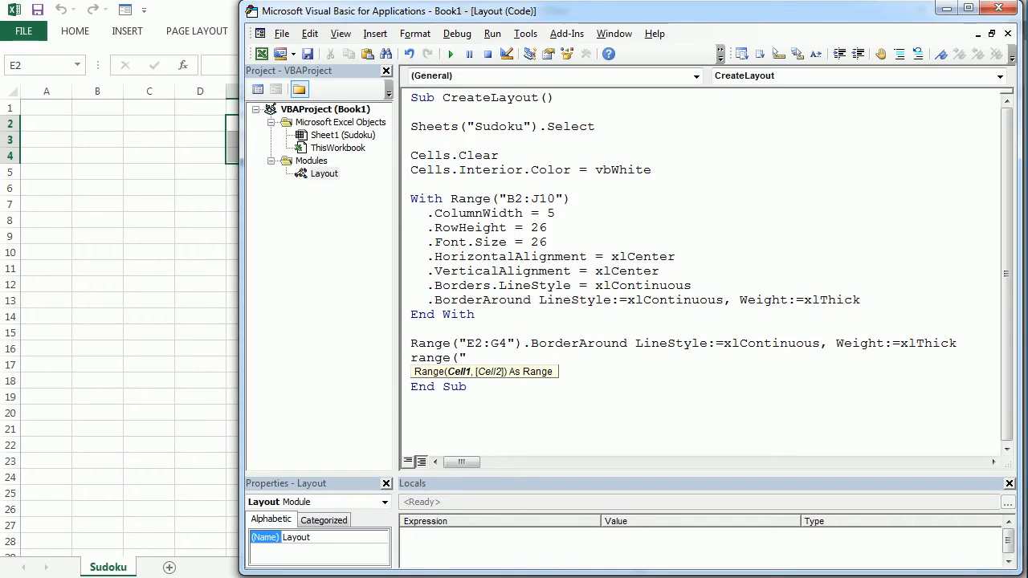
type("B5:")
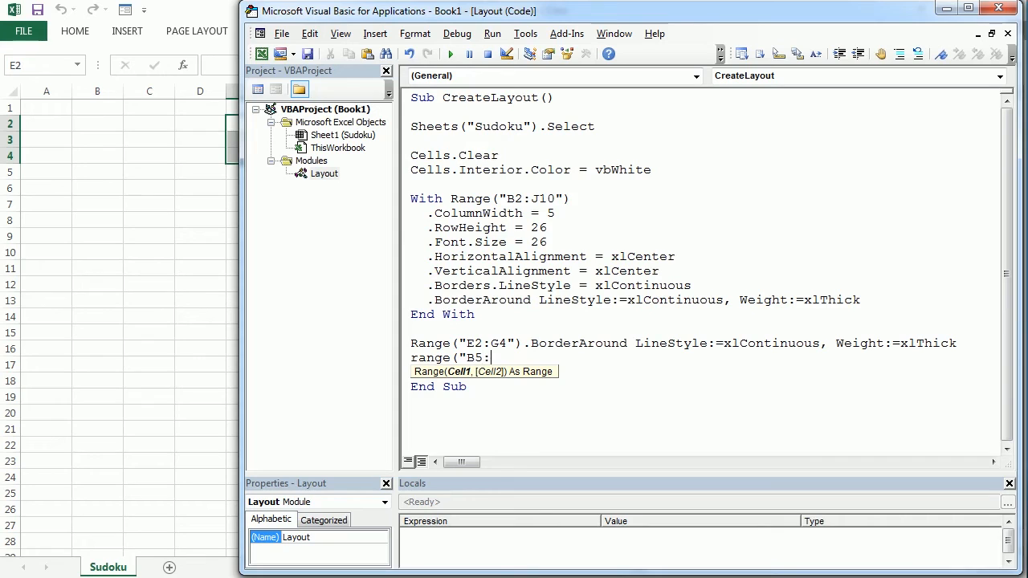
type("D7\").BorderAround LineStyle:=xlContinuous, Weight:=xlThick")
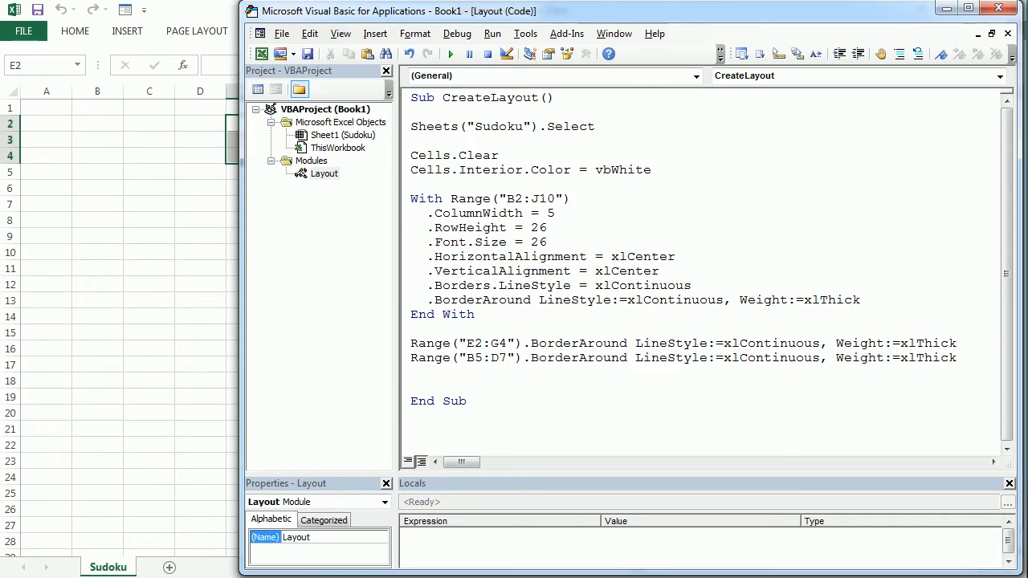
type("range(\"")
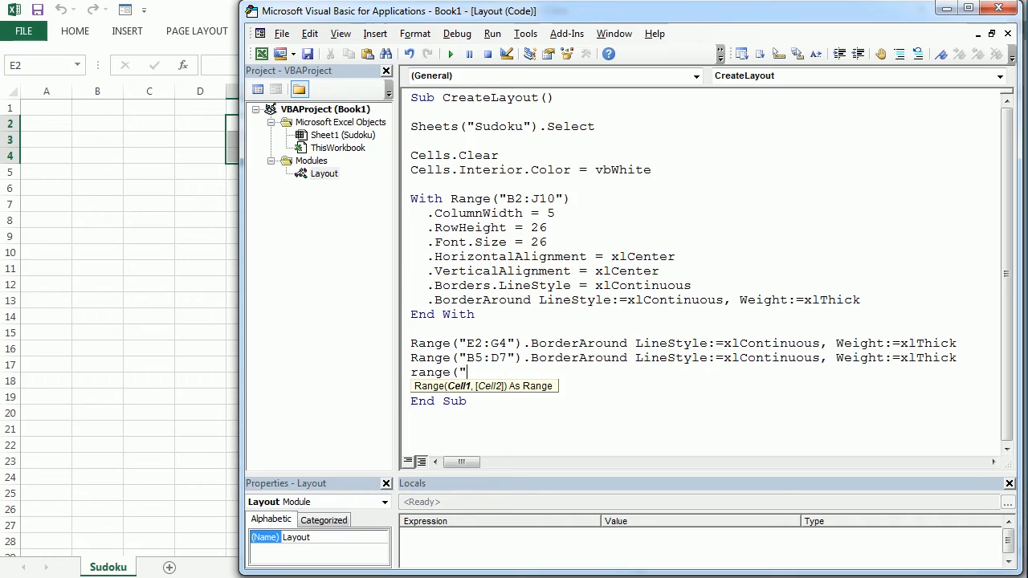
type("H5")
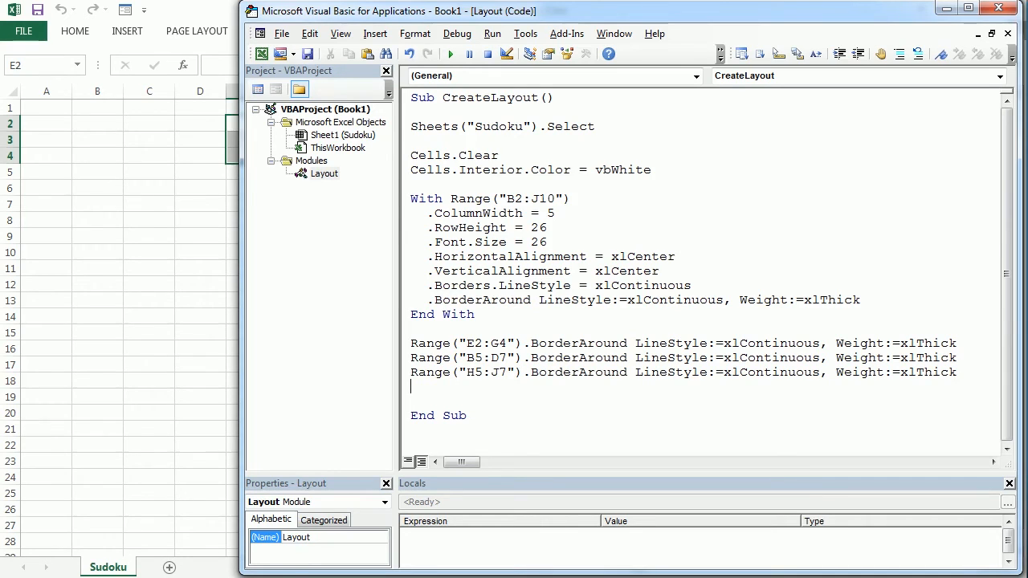
type("range(")
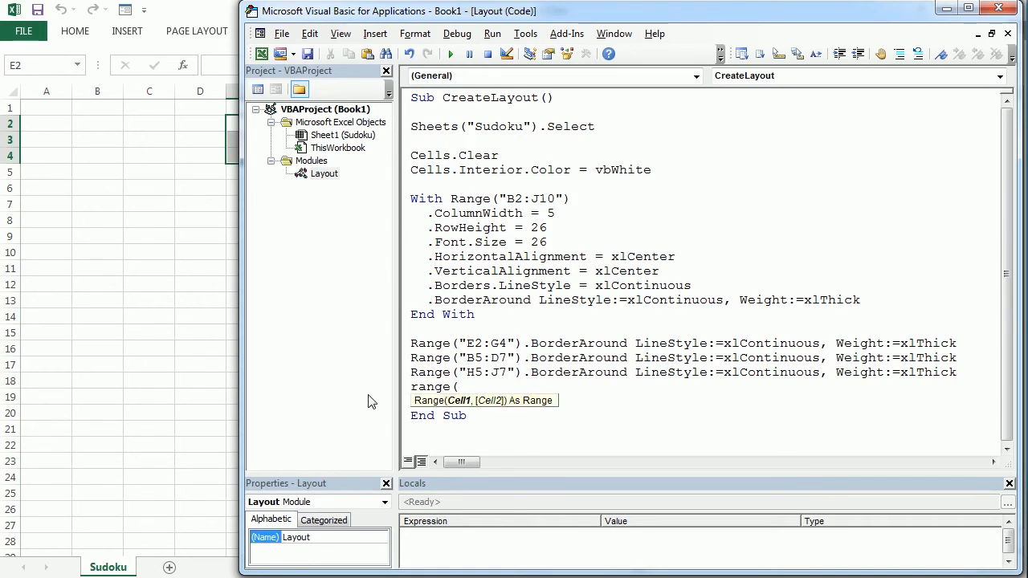
type("\"E8")
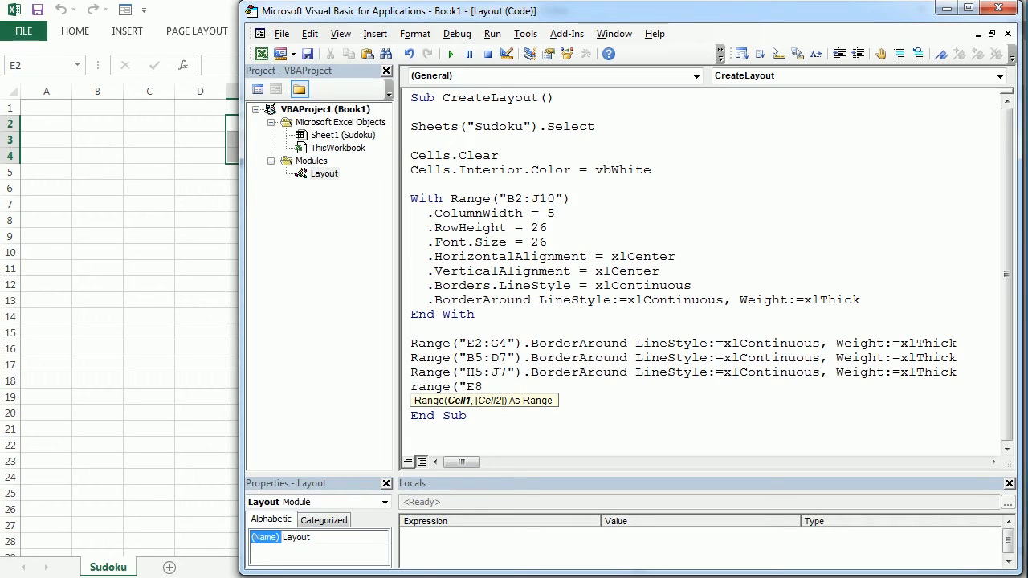
type(":G10")
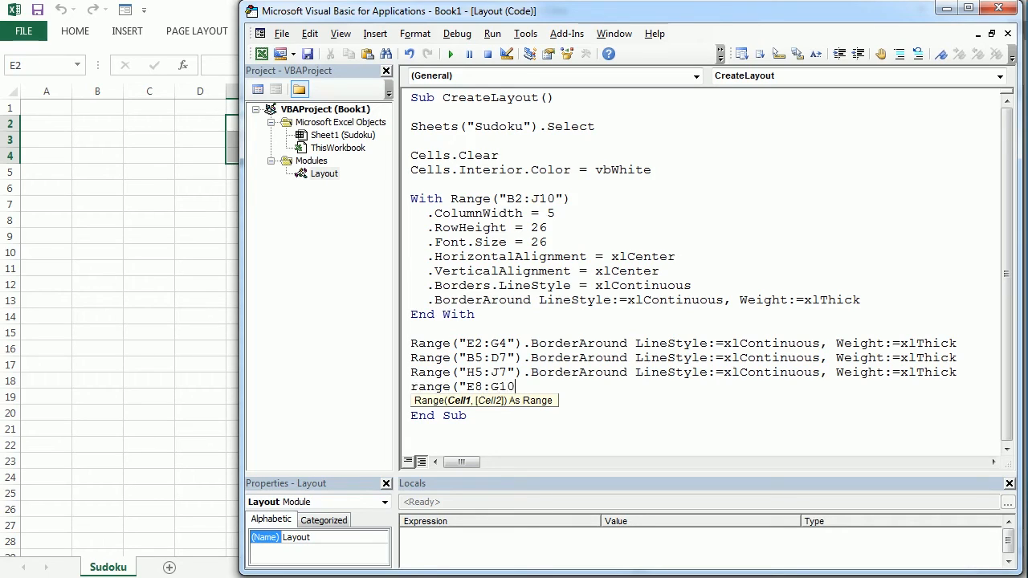
type("\")")
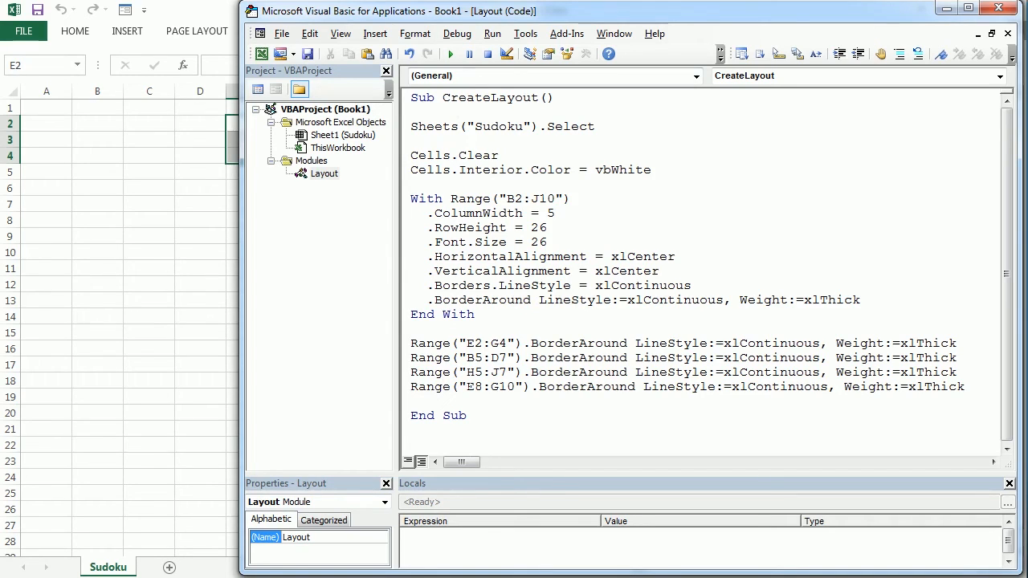
mouse_move(241, 233)
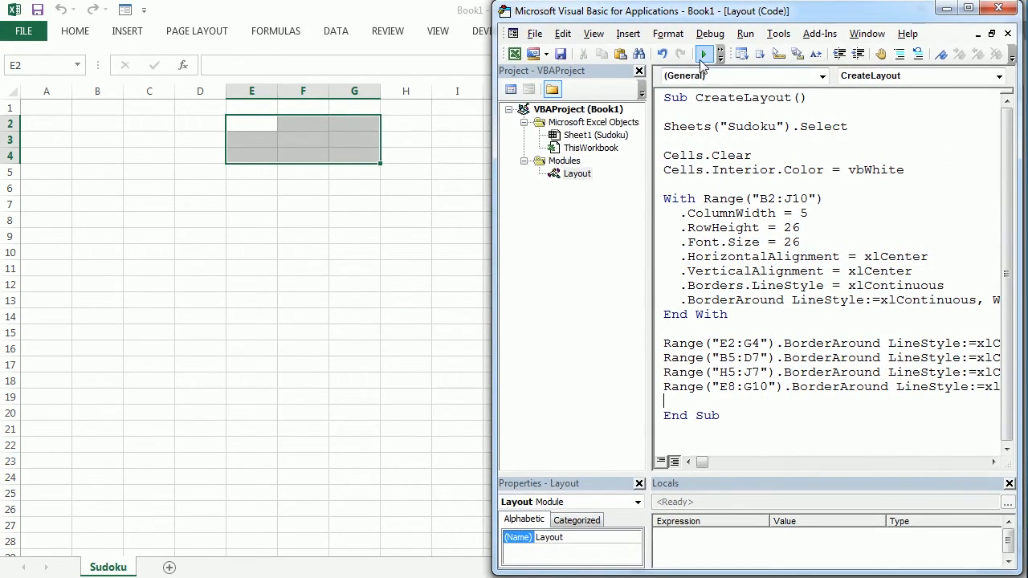
Run the CreateLayout macro to draw the 9x9 grid on B2:J10 with thick 3x3 block borders.
left_click(701, 53)
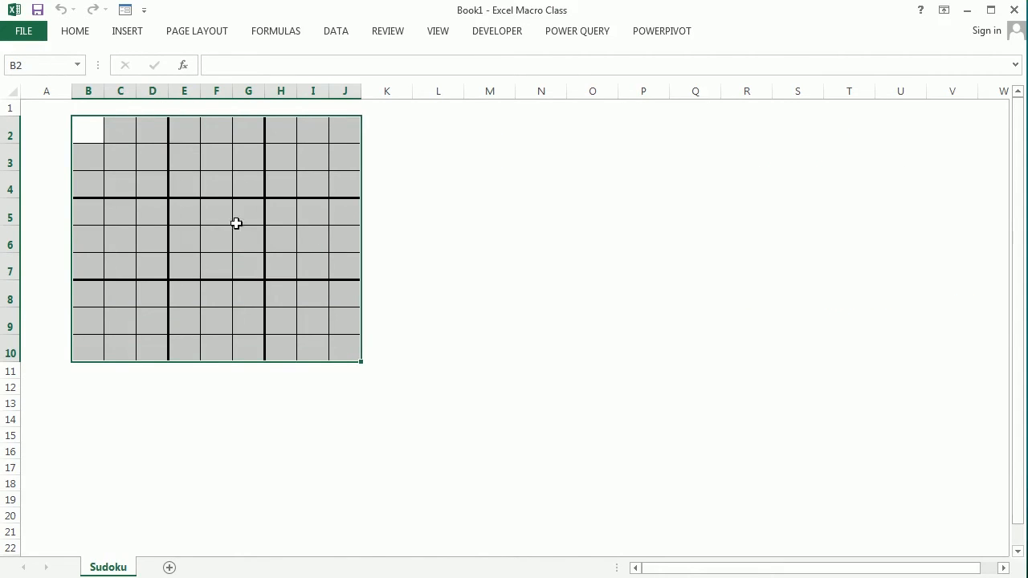
mouse_move(355, 391)
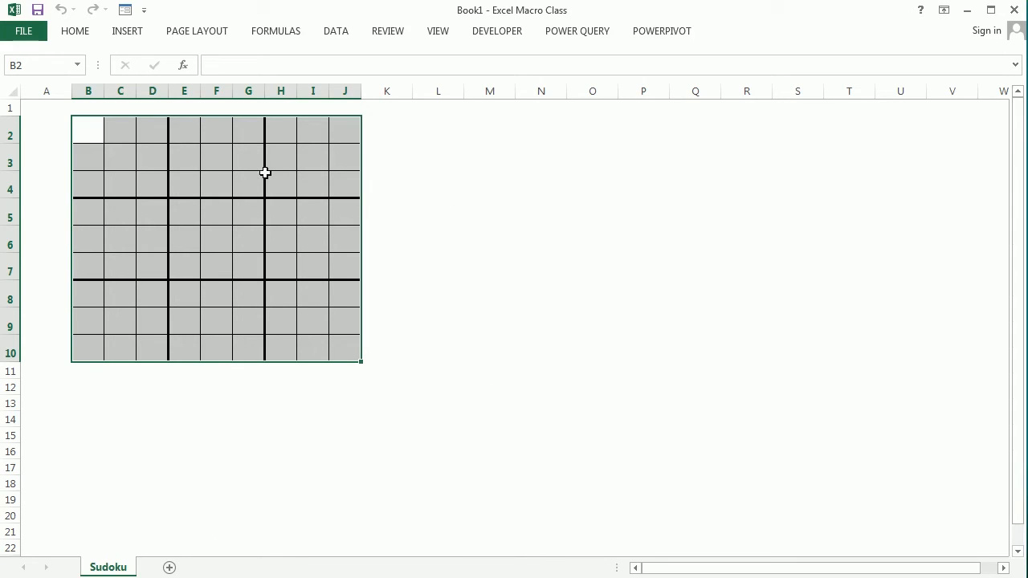
mouse_move(104, 137)
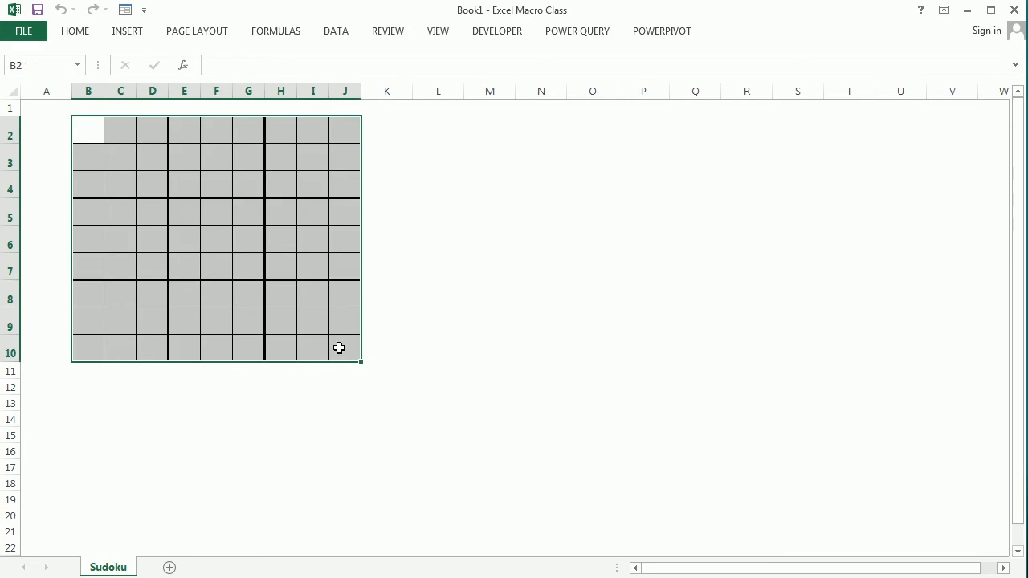
mouse_move(224, 323)
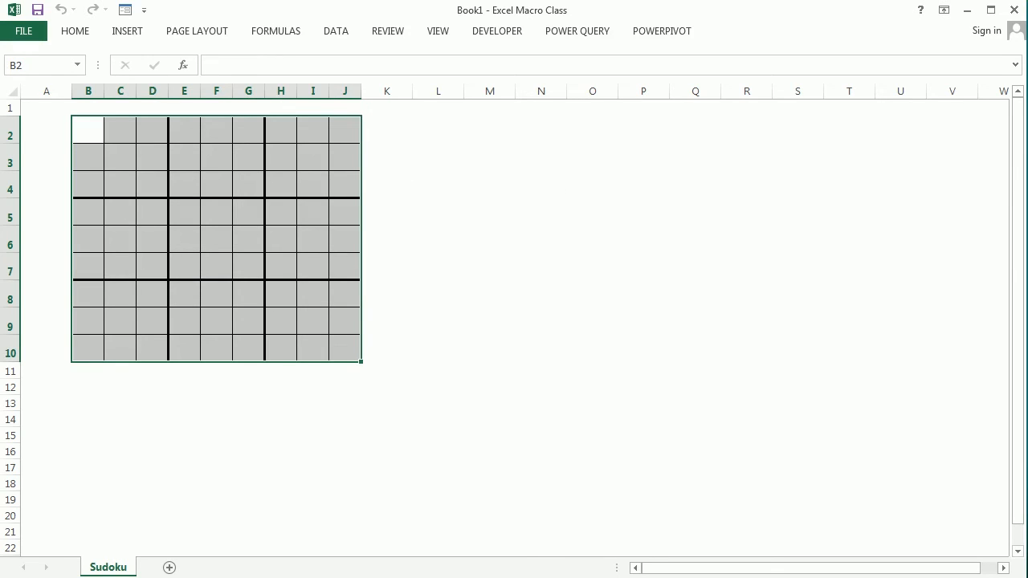
mouse_move(620, 160)
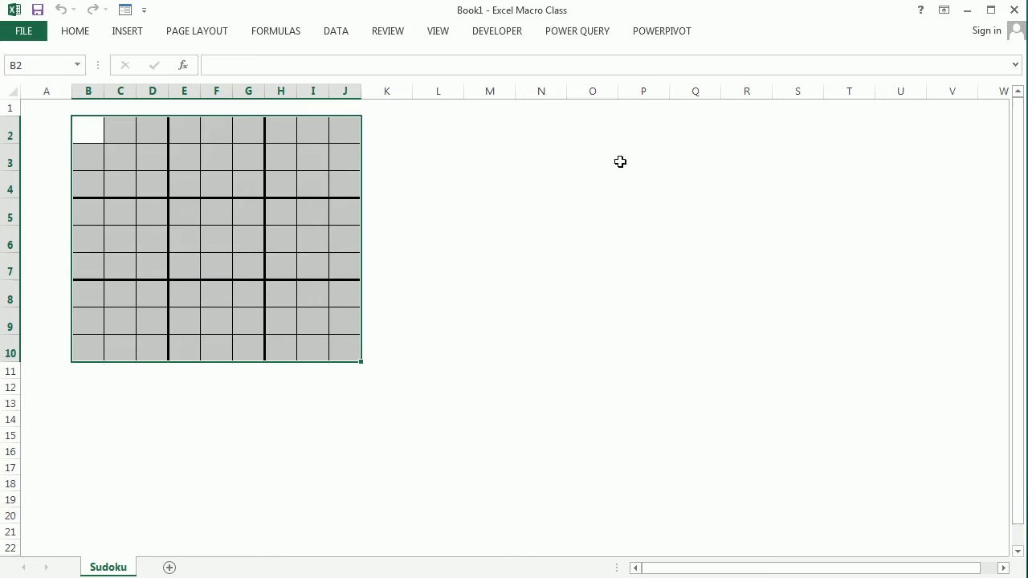
mouse_move(219, 223)
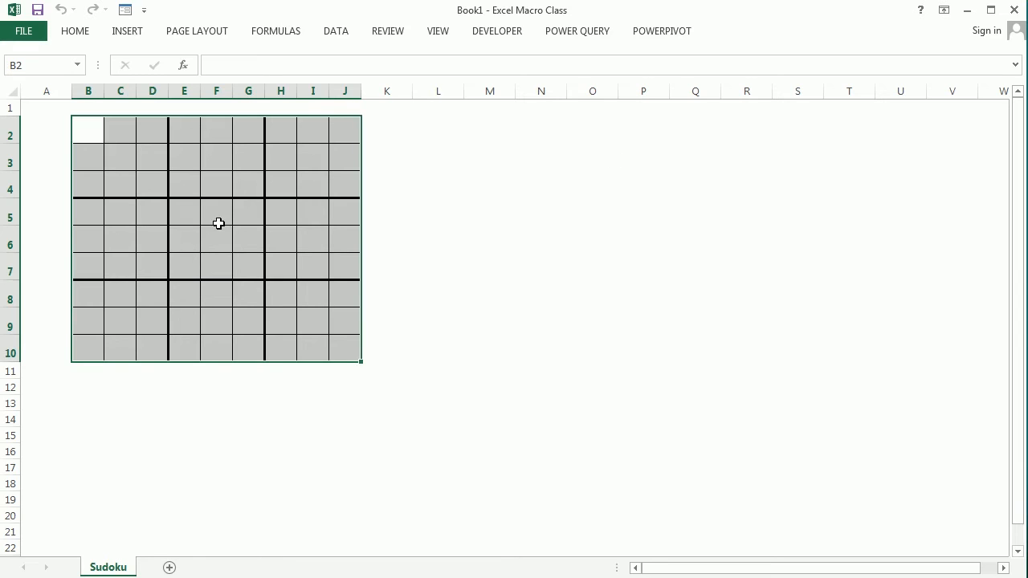
mouse_move(227, 225)
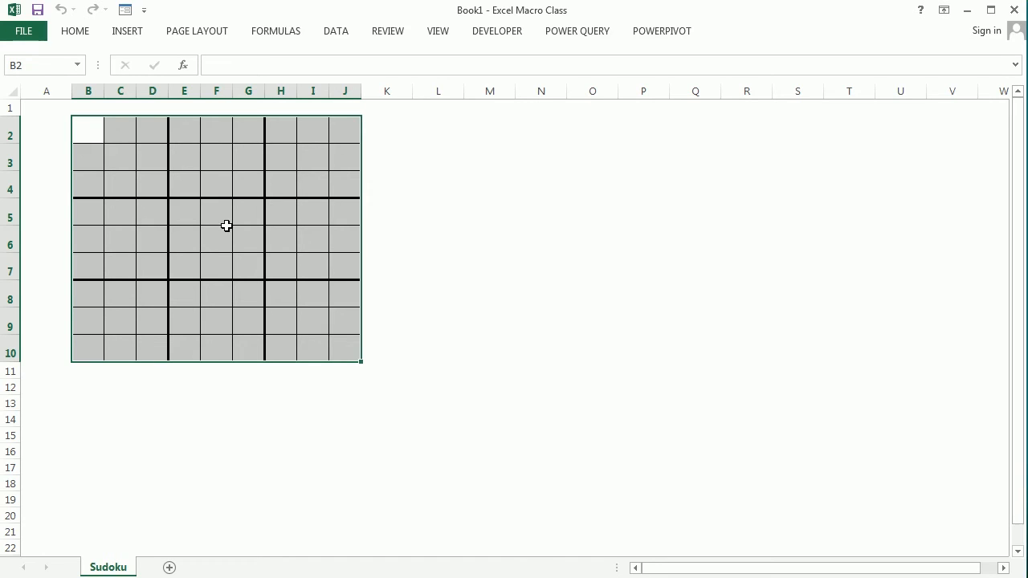
mouse_move(197, 201)
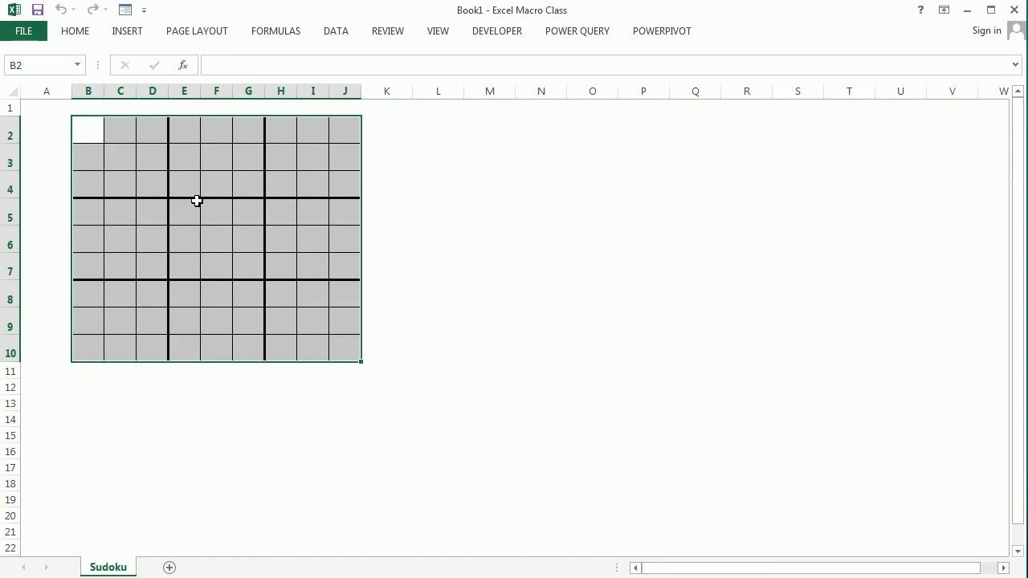
mouse_move(100, 154)
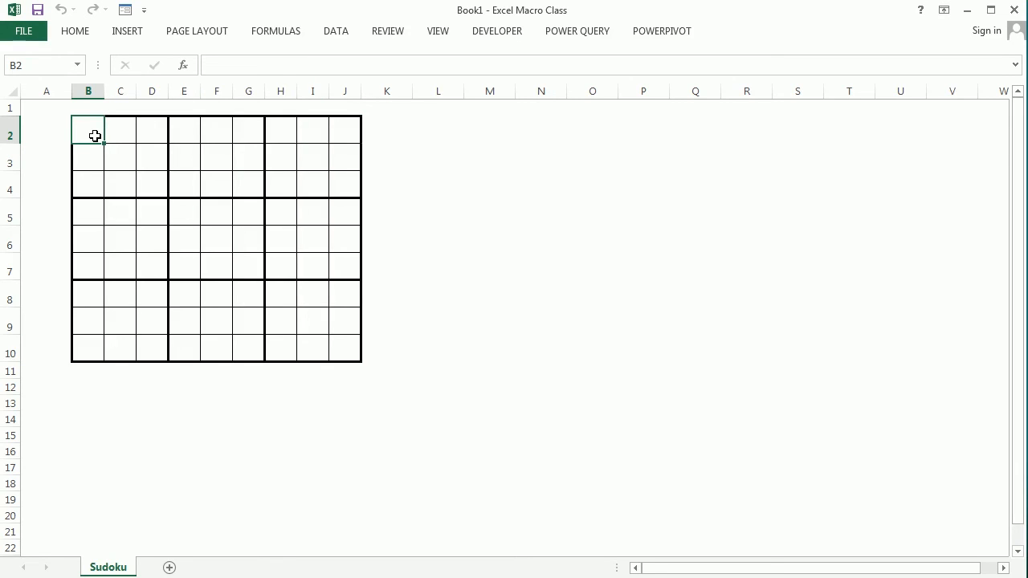
Enter sample digits: 1-9 in B2:J2, 7 8 9 1 2 3 4 5 6 in B3:J3, 1 2 3 in H4:J4.
type("2")
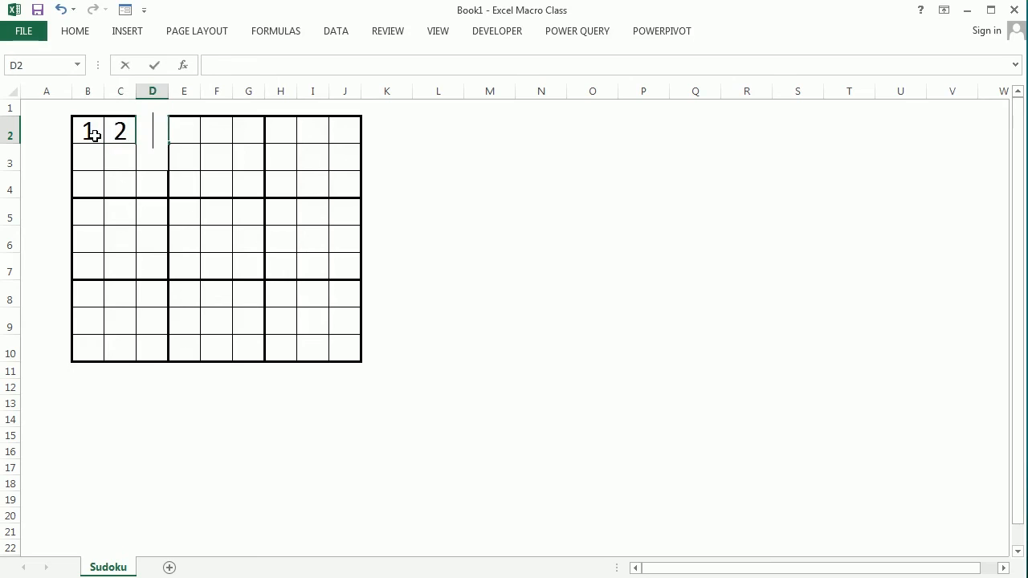
type("34")
left_click(215, 128)
type("5")
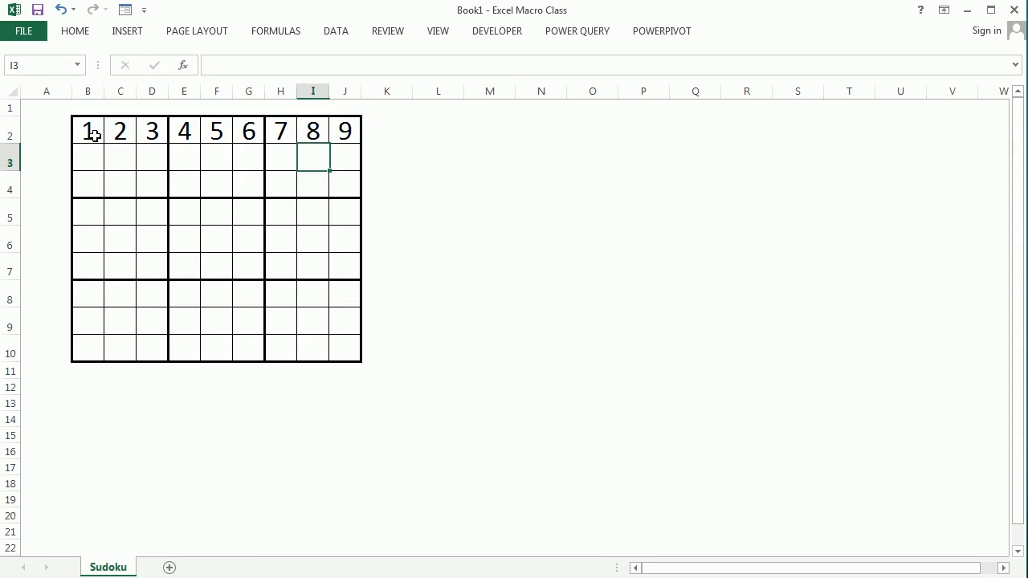
type("2")
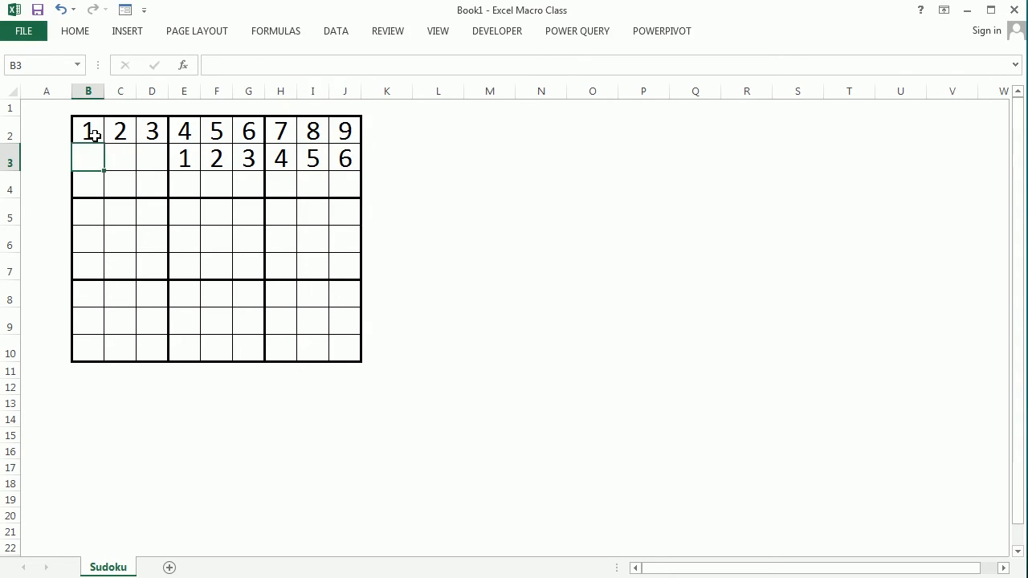
type("8")
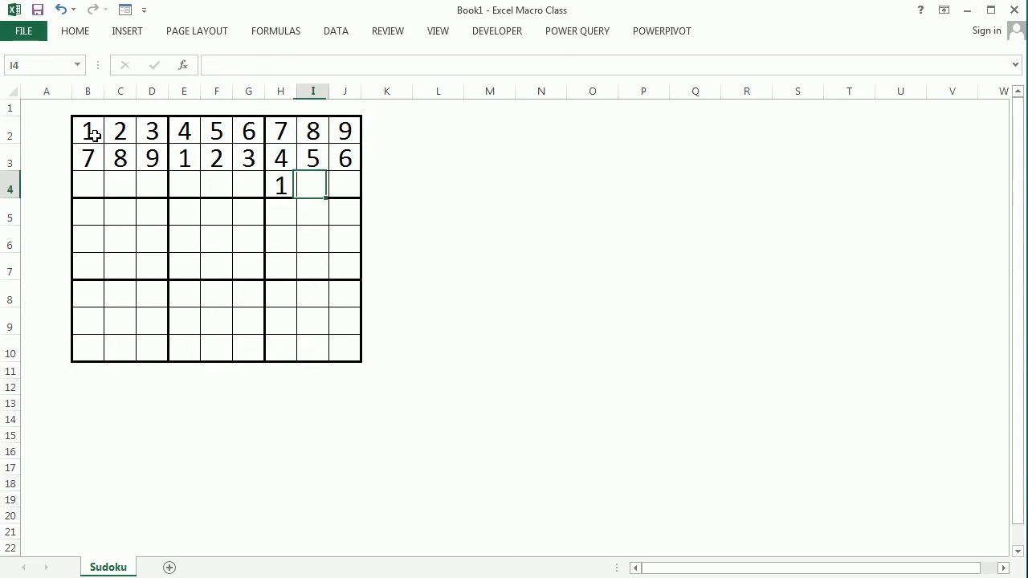
type("3")
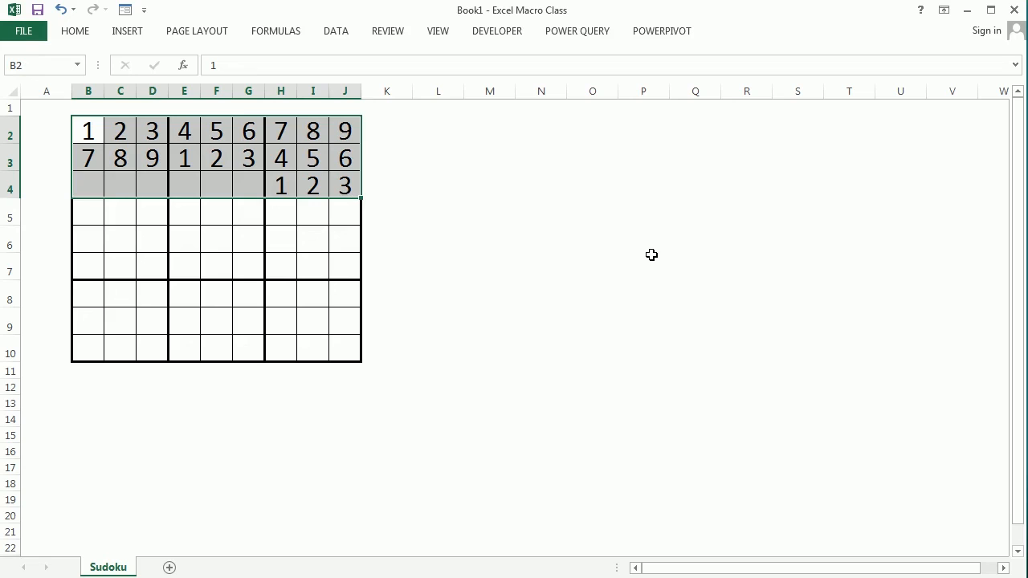
Clear the sample digits from B2:J4, leaving the grid empty.
key("Delete")
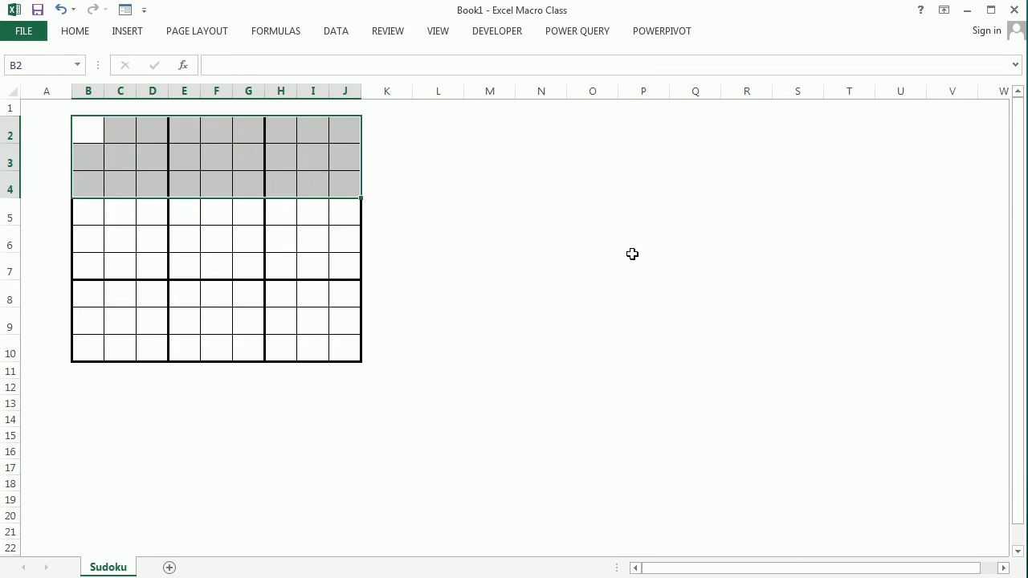
mouse_move(167, 209)
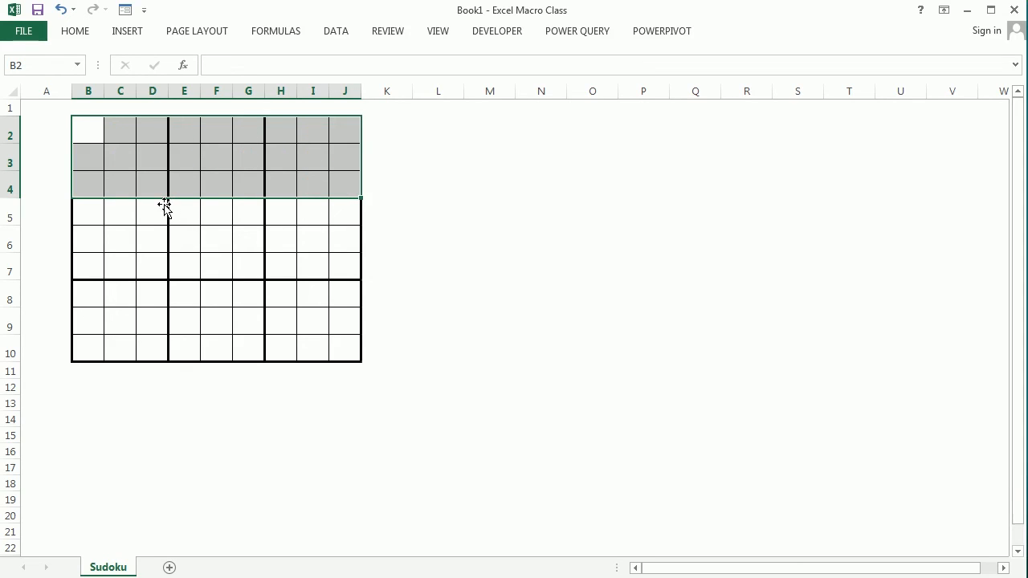
mouse_move(106, 148)
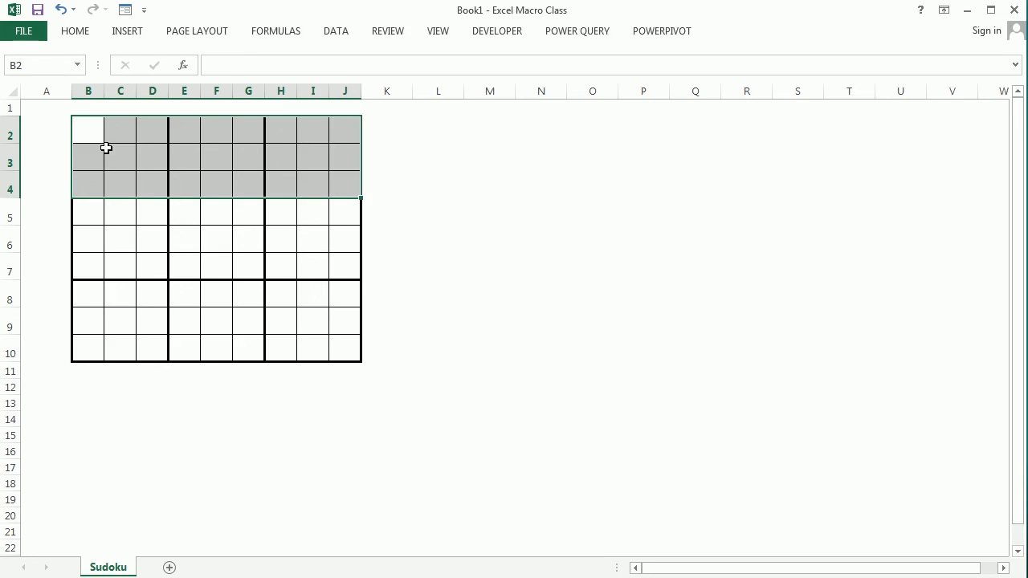
mouse_move(357, 344)
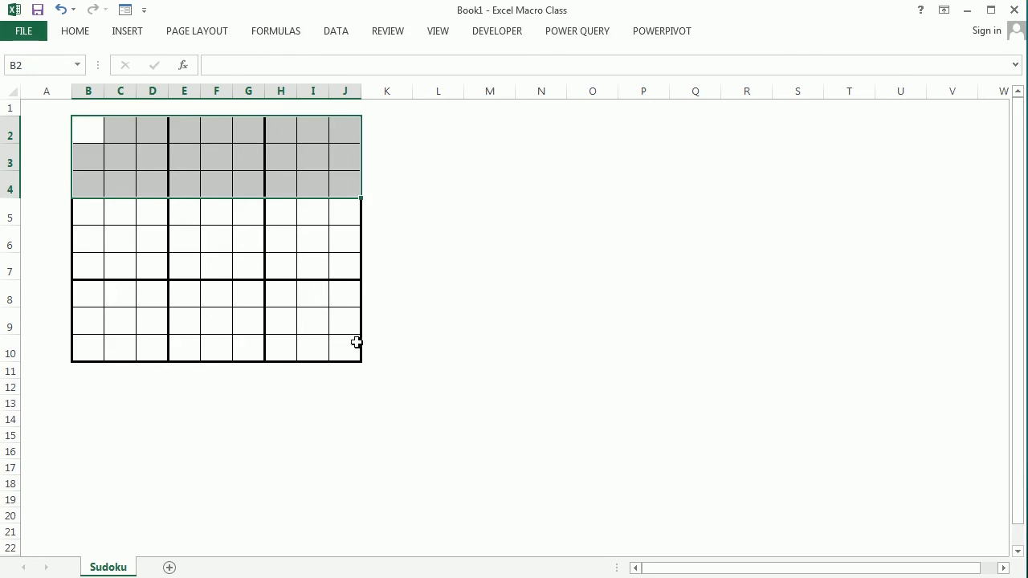
mouse_move(626, 244)
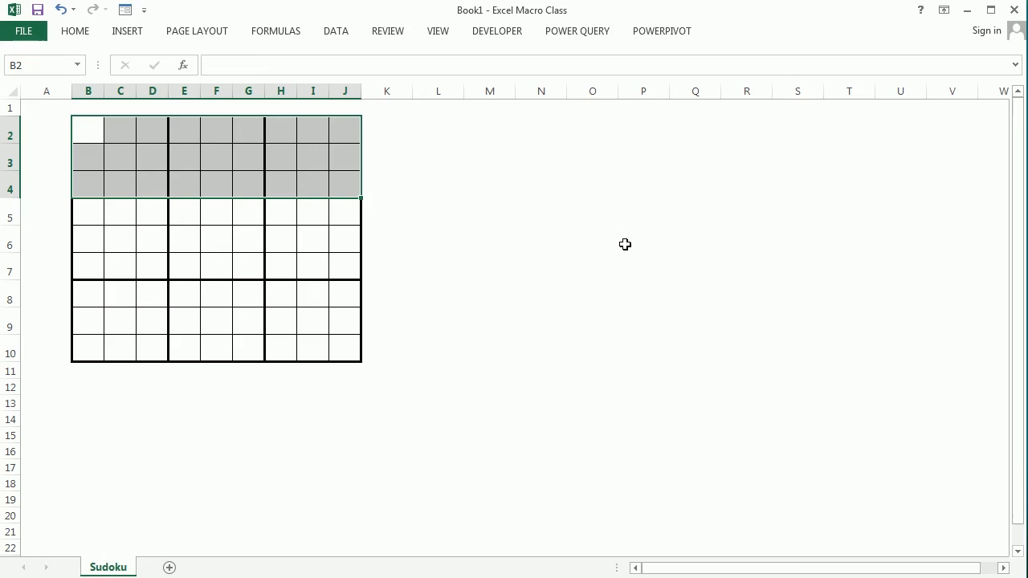
mouse_move(623, 244)
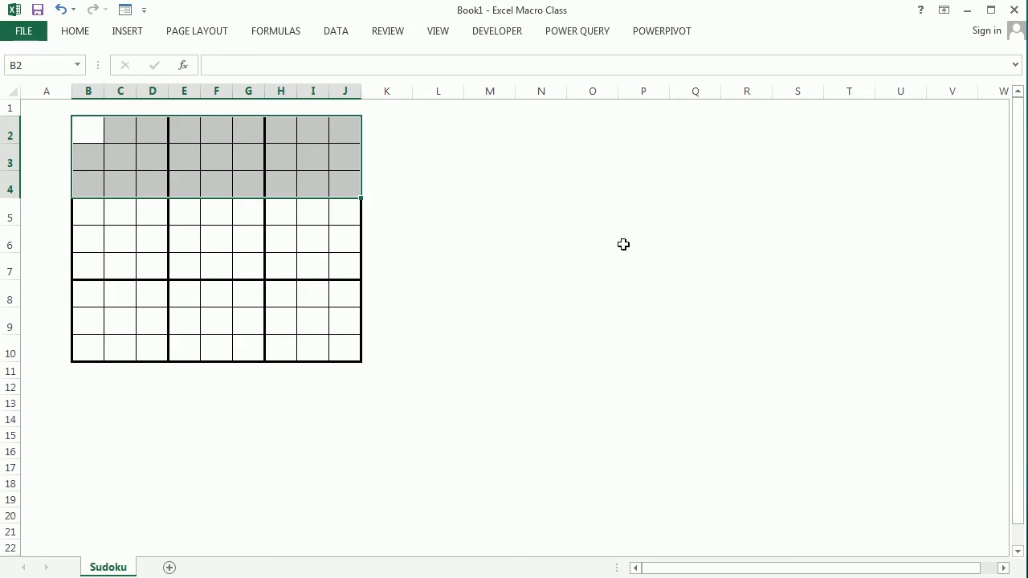